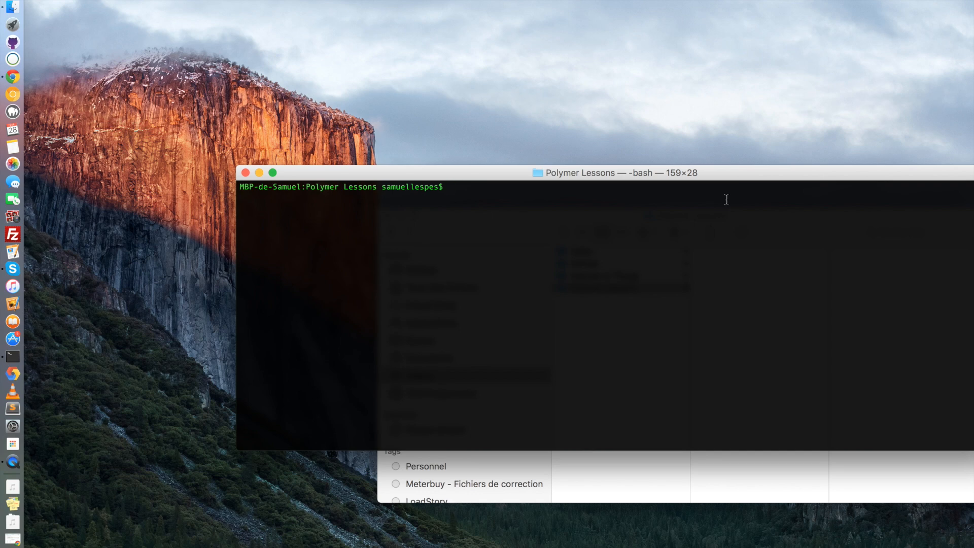
Step: Clone samuelcardillo/Polymer-Awesome-Kit, cd into it, run bower install and gulp serve
{"action": "type", "text": "git clone https://github.com/samuelcardillo/Polymer-Awesome-Kit"}
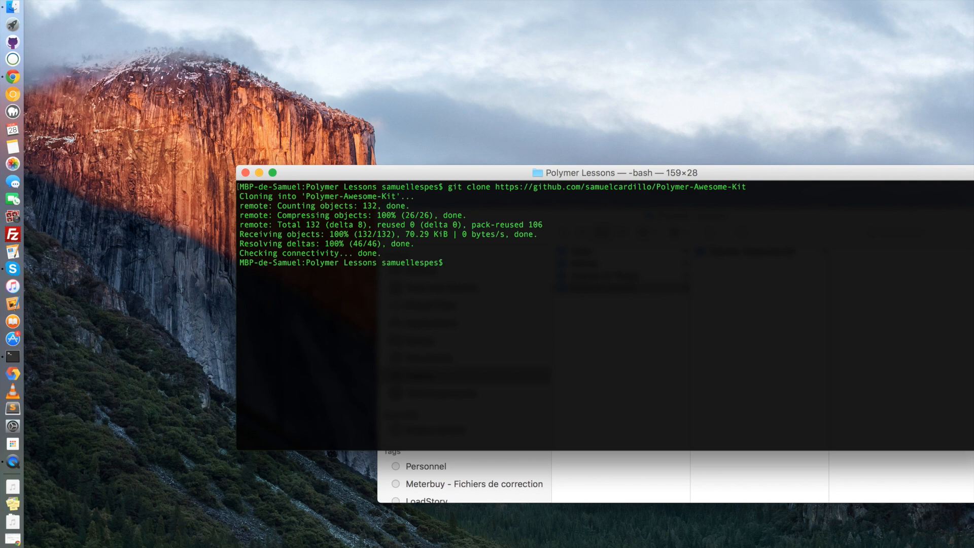
{"action": "type", "text": "cd Polymer-Awesome-Kit/"}
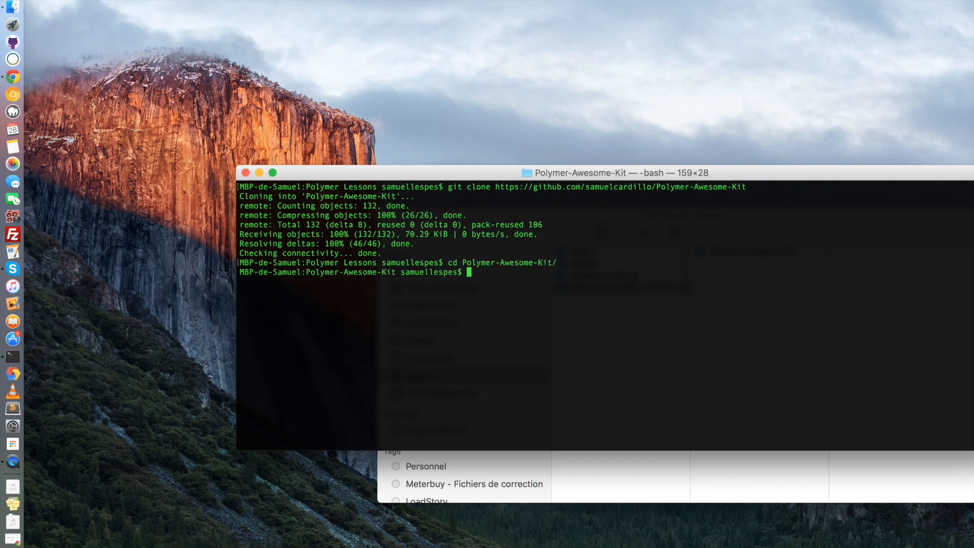
{"action": "type", "text": "bow"}
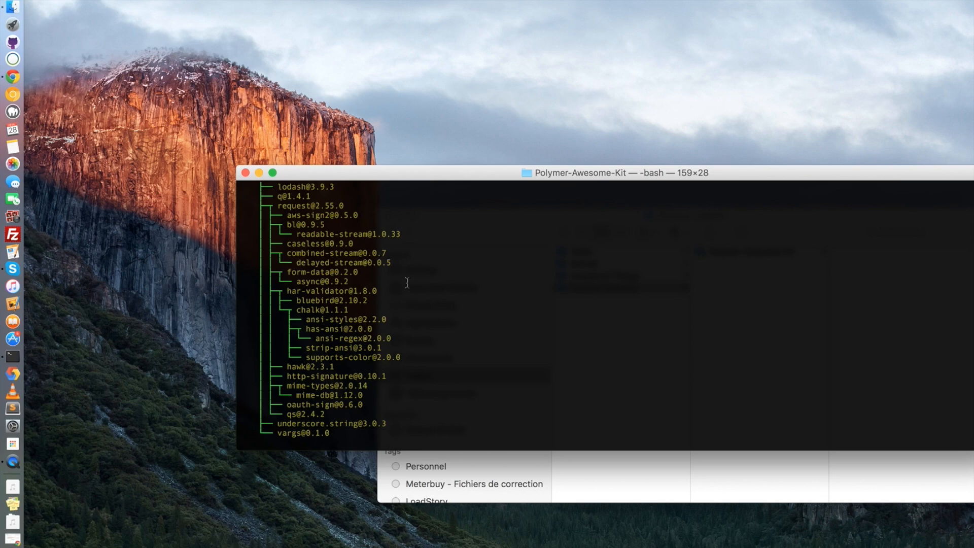
{"action": "type", "text": "gulp se"}
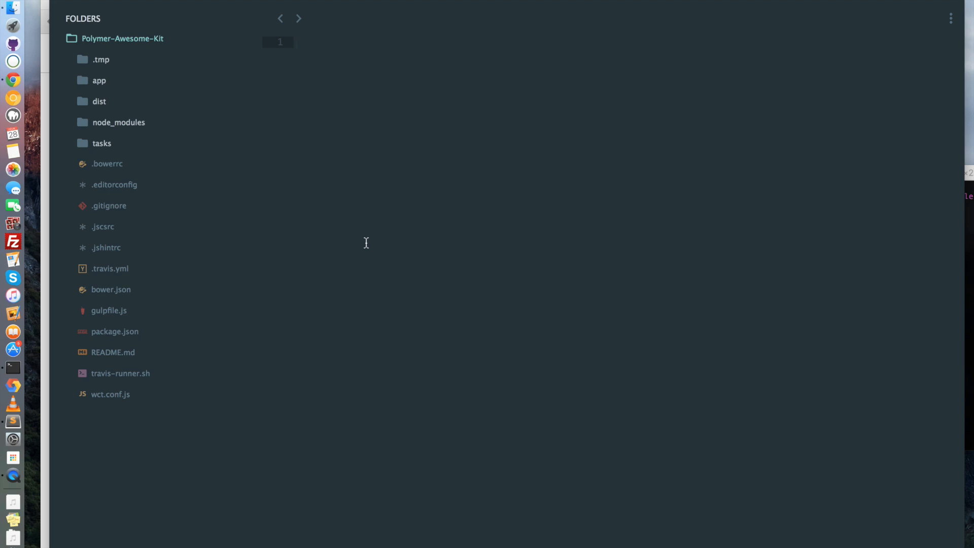
{"action": "mouse_move", "coordinate": [111, 86]}
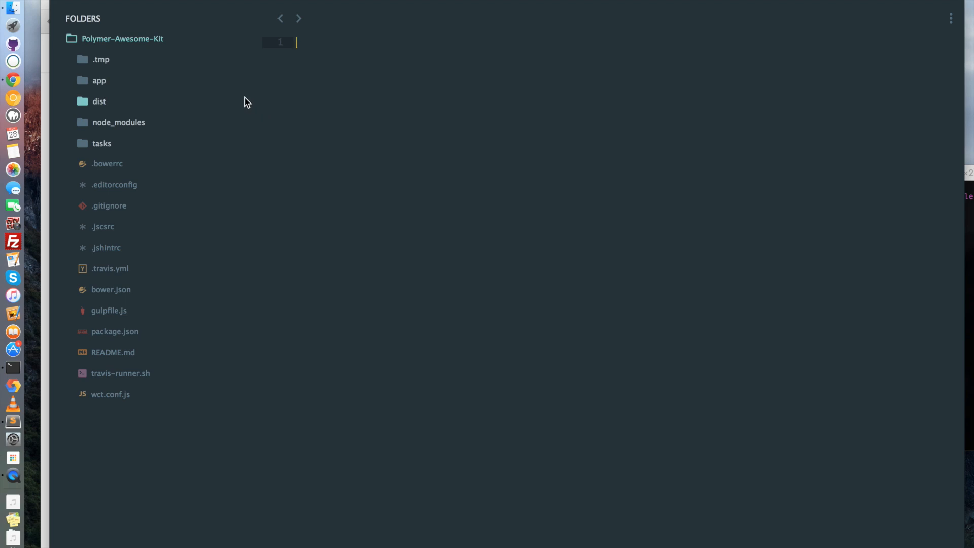
Step: Open the Polymer-Awesome-Kit folder in Atom and view the running site's Contact page
{"action": "left_click", "coordinate": [99, 80]}
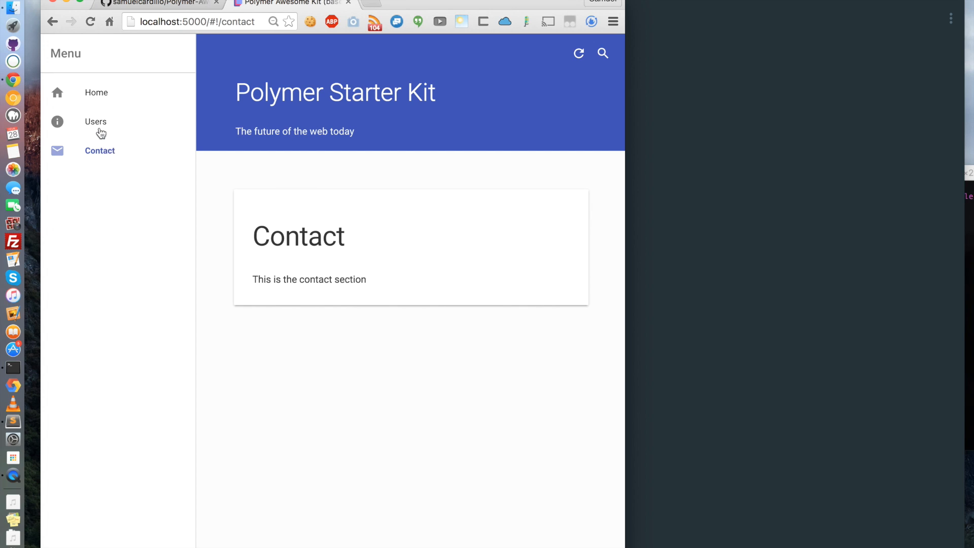
{"action": "left_click", "coordinate": [96, 92]}
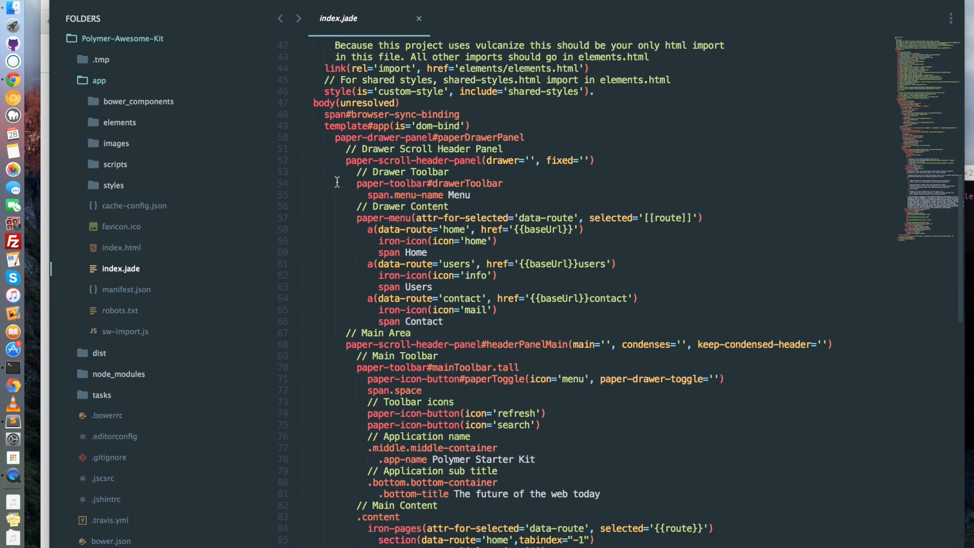
Step: Scroll index.jade down to the iron-pages section with the home card's greeting and list
{"action": "scroll", "scroll_direction": "down", "scroll_amount": 3}
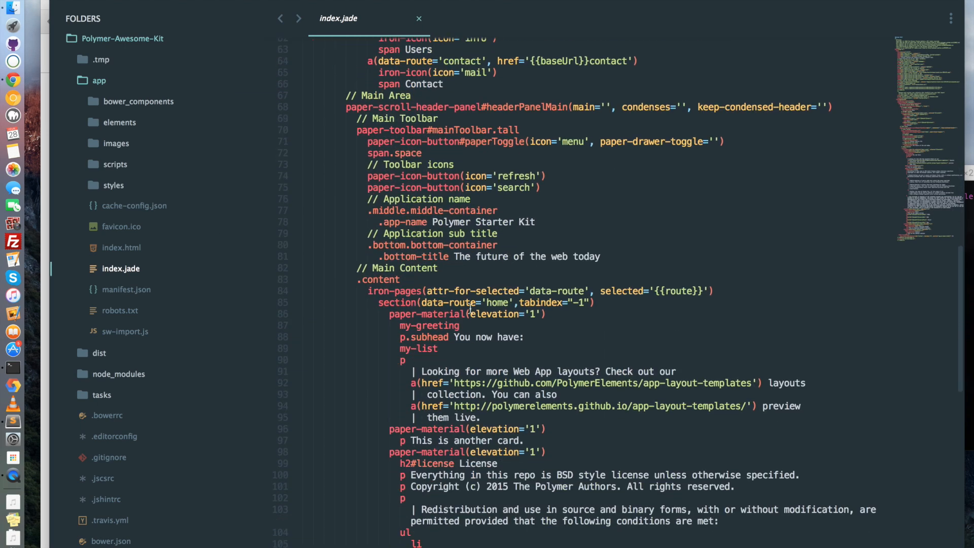
{"action": "mouse_move", "coordinate": [143, 252]}
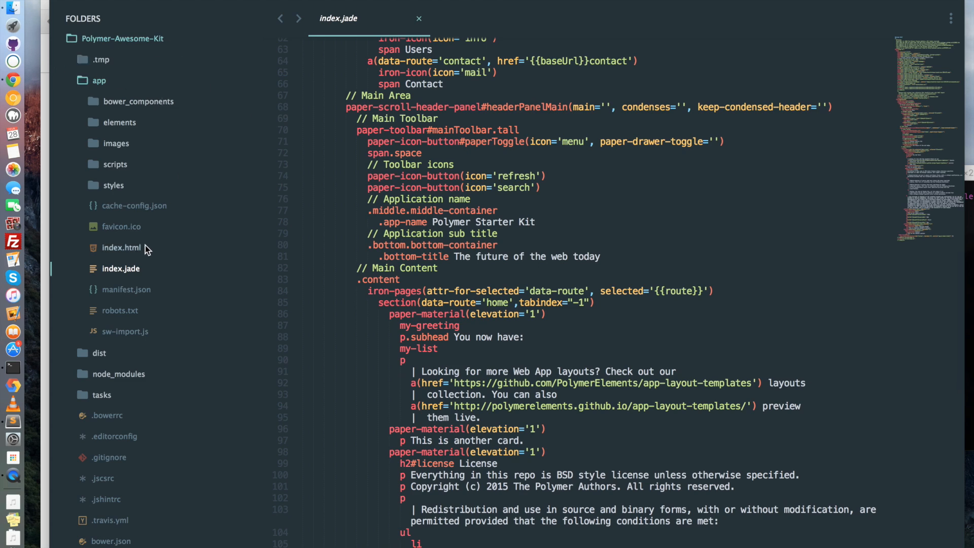
{"action": "mouse_move", "coordinate": [47, 264]}
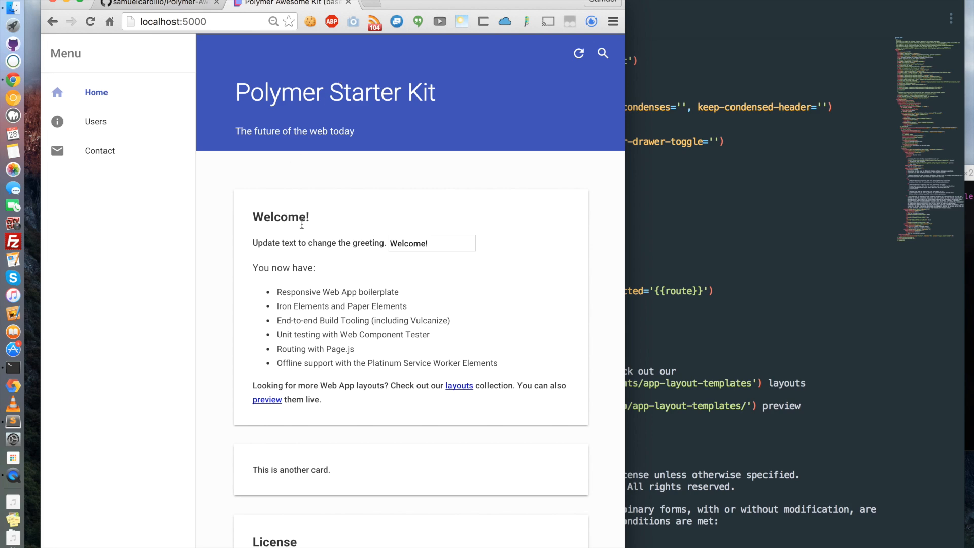
{"action": "mouse_move", "coordinate": [650, 225]}
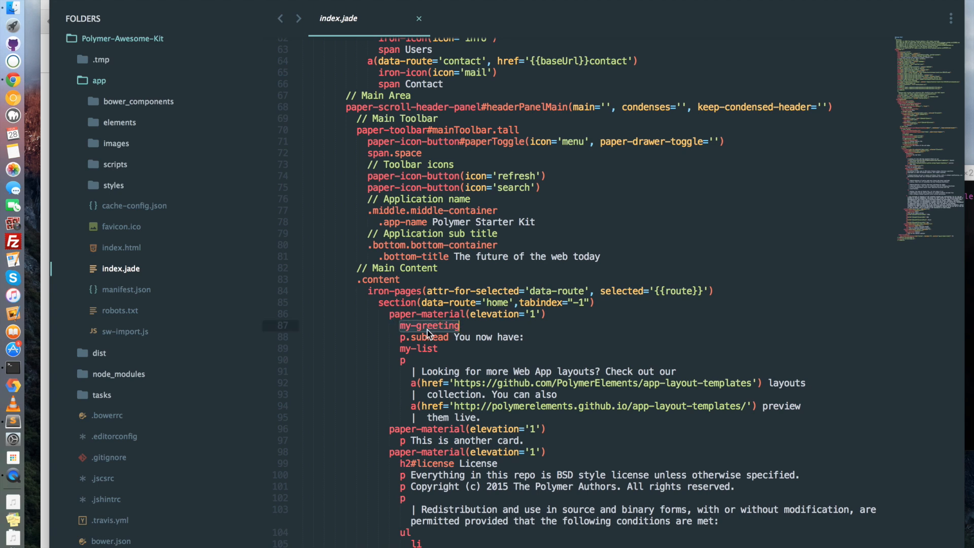
Step: Expand app > elements > my-greeting and view my-greeting.scss, then my-greeting.jade
{"action": "left_click", "coordinate": [120, 122]}
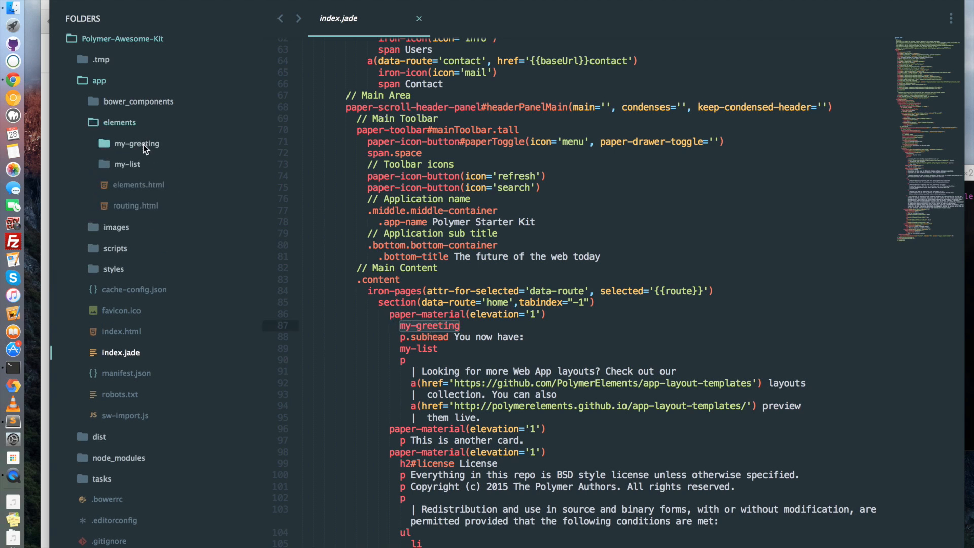
{"action": "left_click", "coordinate": [136, 143]}
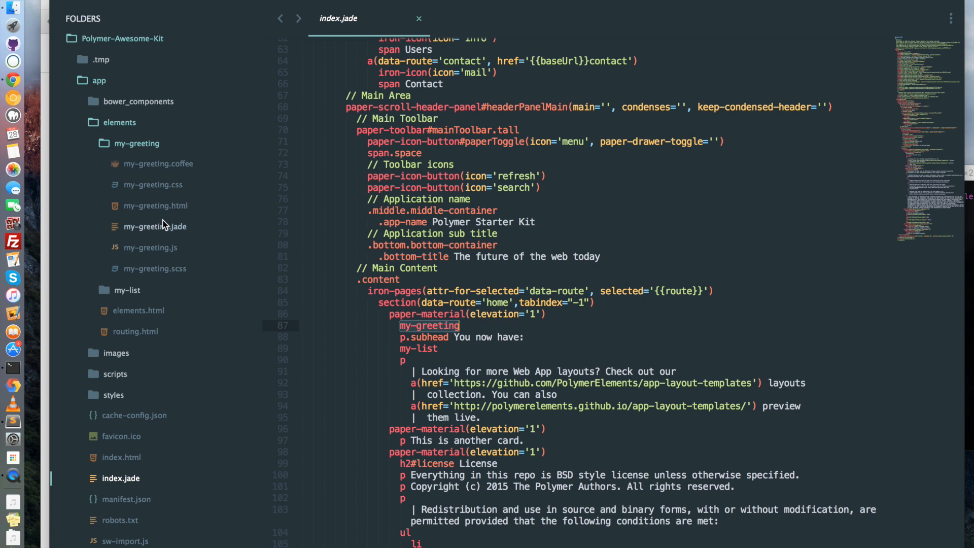
{"action": "mouse_move", "coordinate": [171, 271]}
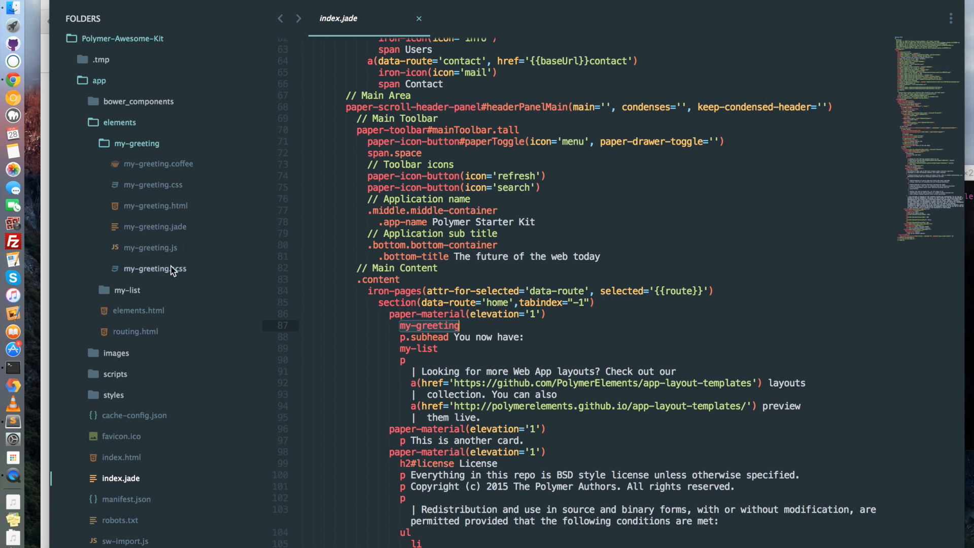
{"action": "left_click", "coordinate": [154, 267]}
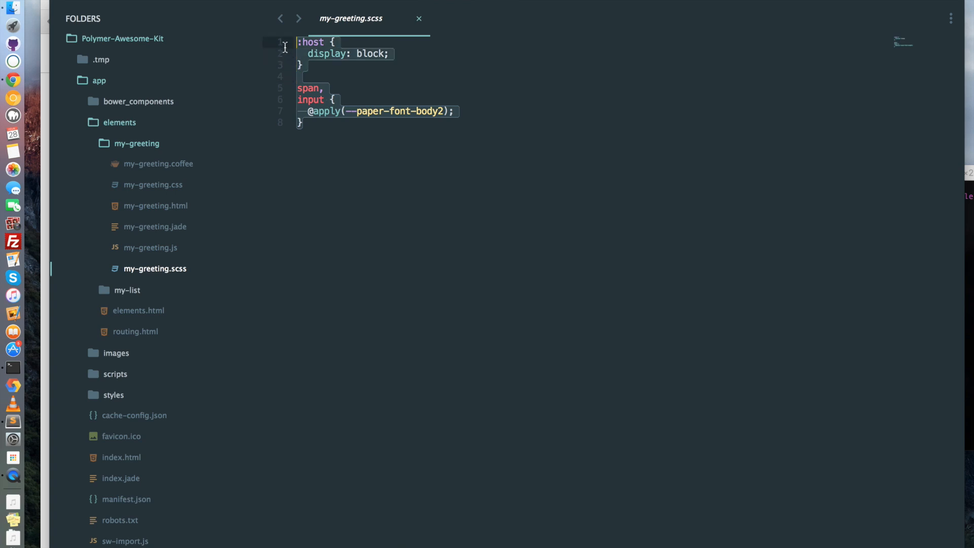
{"action": "left_click", "coordinate": [154, 226]}
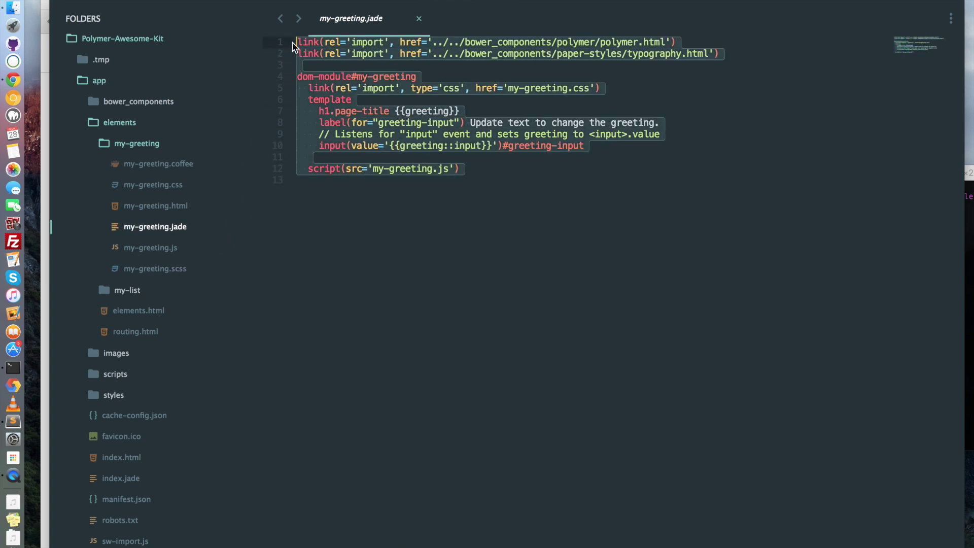
{"action": "left_click", "coordinate": [158, 164]}
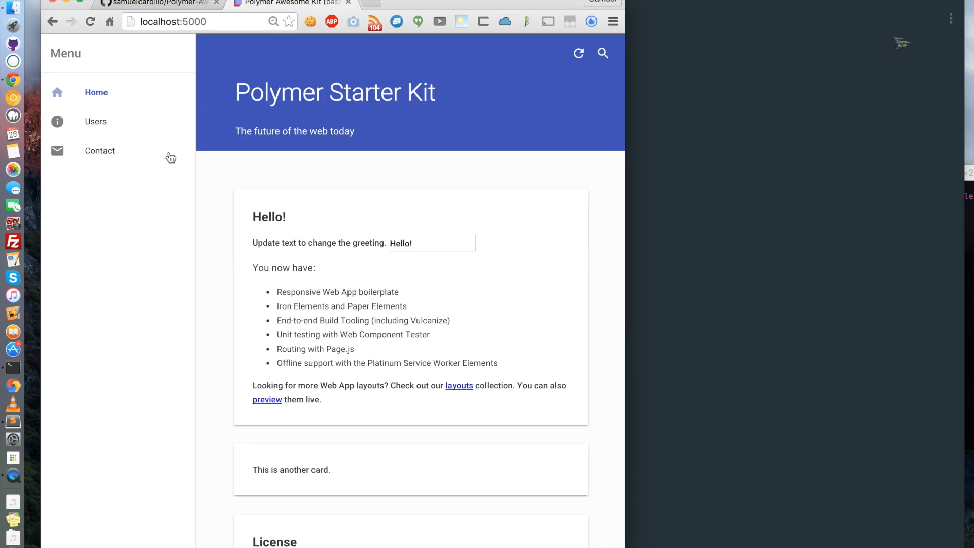
{"action": "mouse_move", "coordinate": [266, 219]}
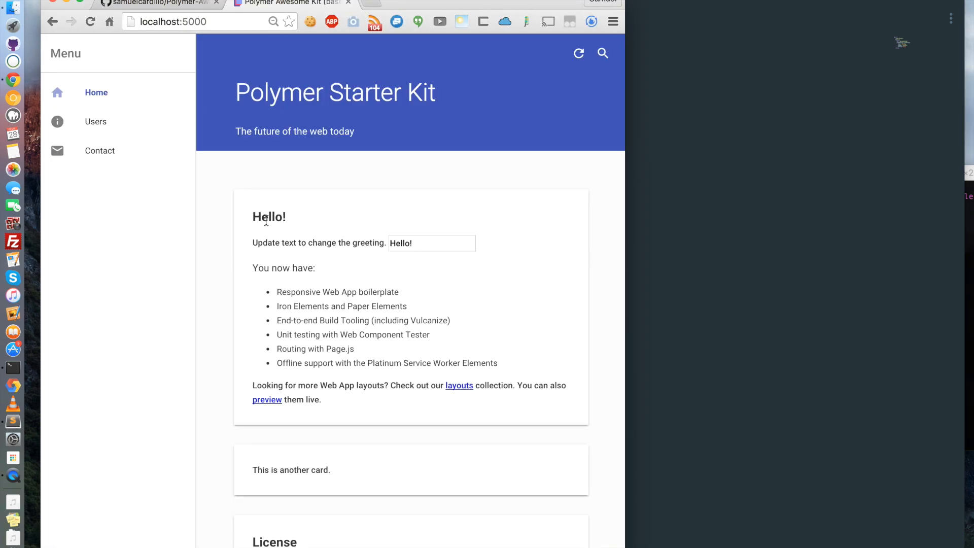
{"action": "mouse_move", "coordinate": [292, 211]}
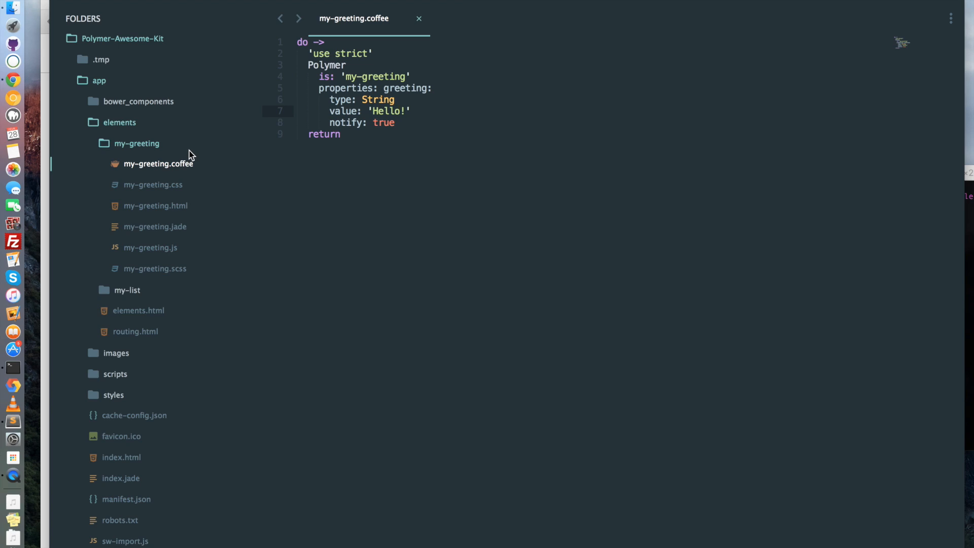
{"action": "mouse_move", "coordinate": [186, 150]}
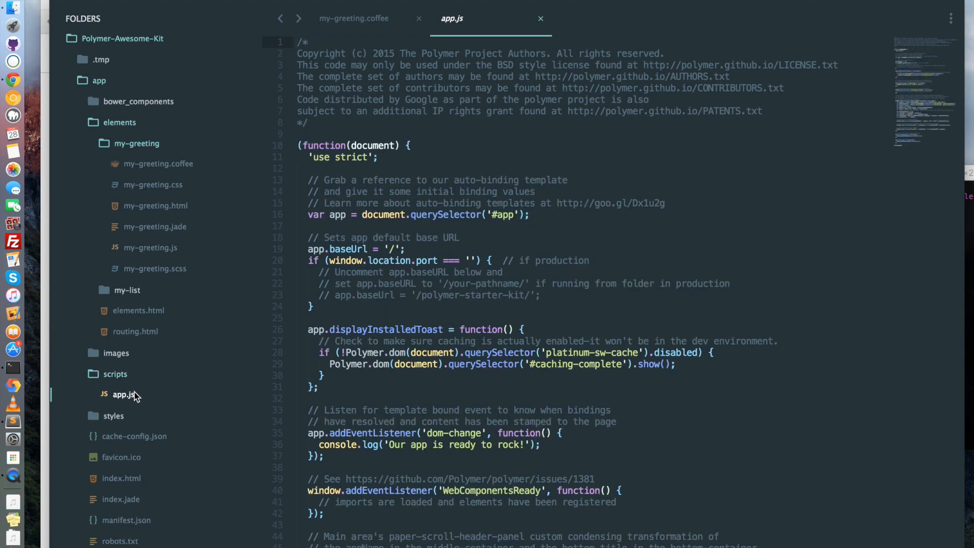
Step: Expand the styles folder, then the dist build folder in the tree view
{"action": "left_click", "coordinate": [114, 416]}
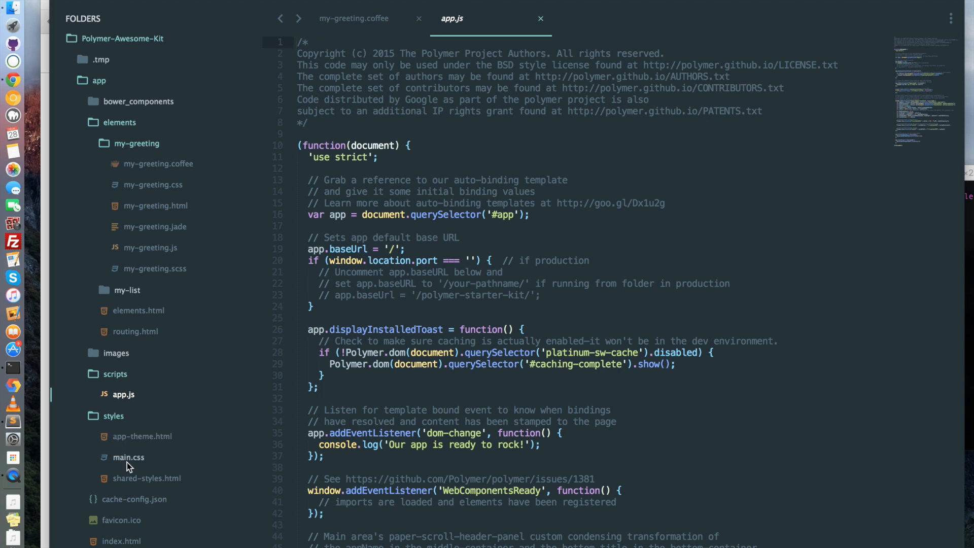
{"action": "mouse_move", "coordinate": [166, 469]}
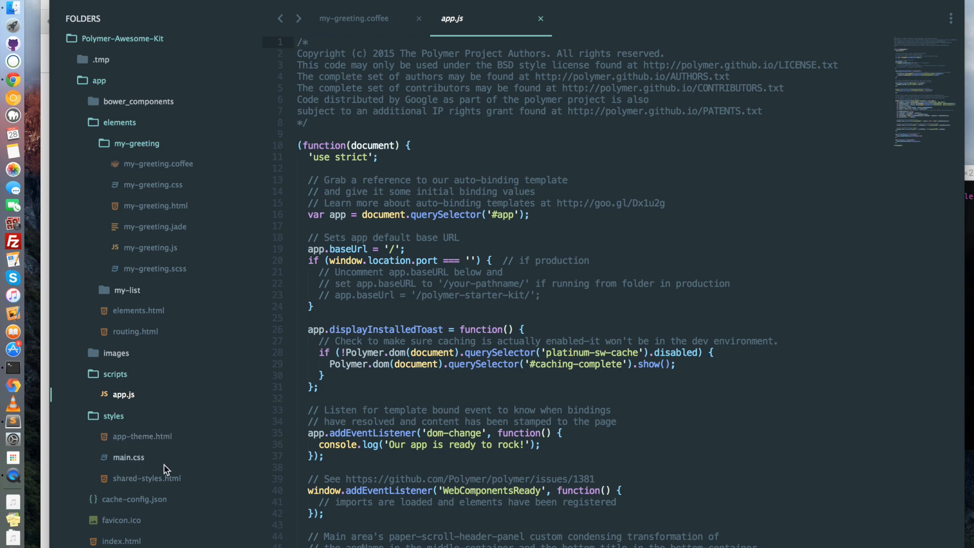
{"action": "mouse_move", "coordinate": [154, 448]}
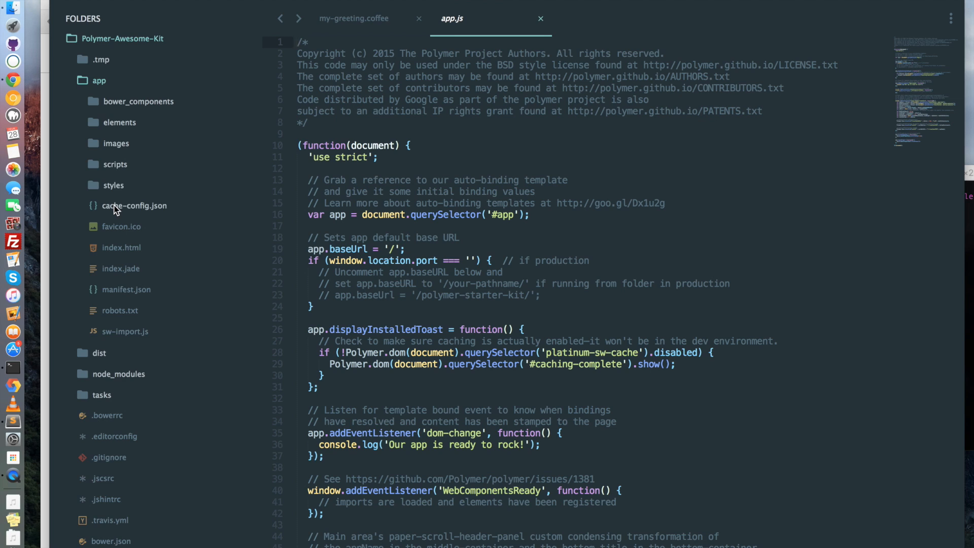
{"action": "mouse_move", "coordinate": [96, 355]}
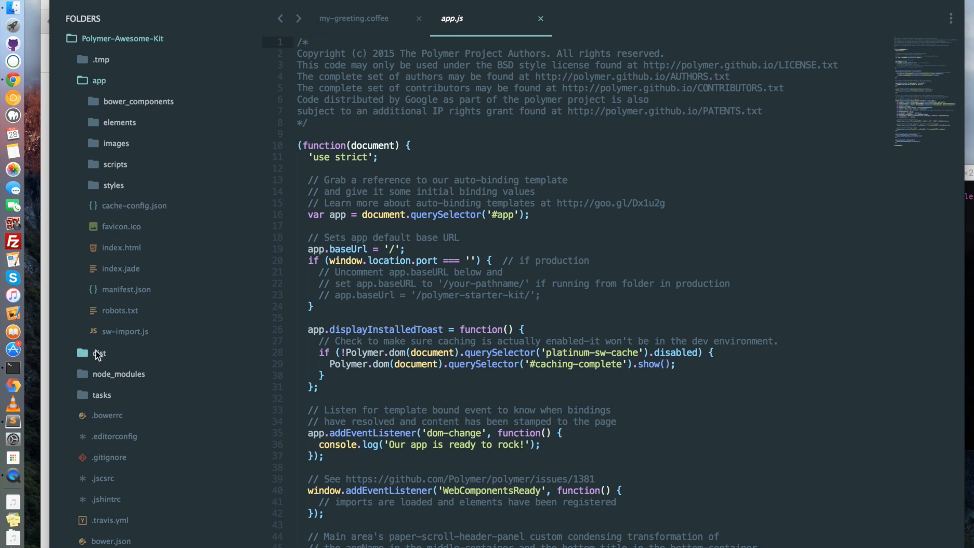
{"action": "left_click", "coordinate": [97, 353]}
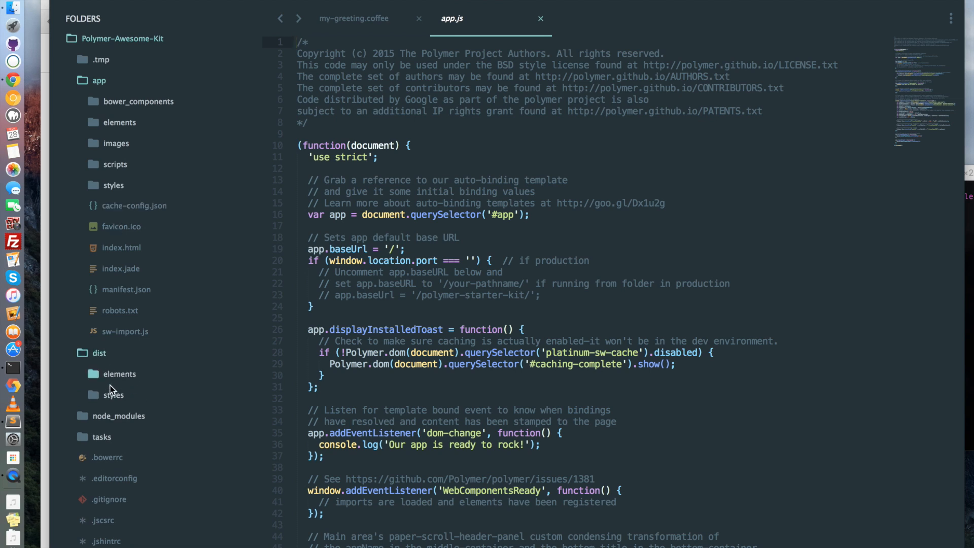
{"action": "mouse_move", "coordinate": [12, 369]}
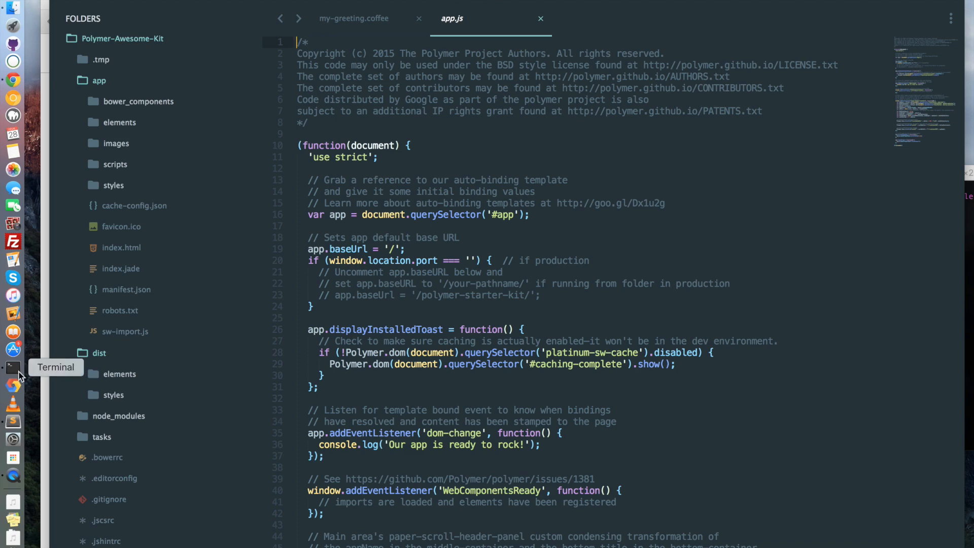
Step: Stop gulp serve with Ctrl+C in Terminal and run a full gulp build
{"action": "left_click", "coordinate": [12, 368]}
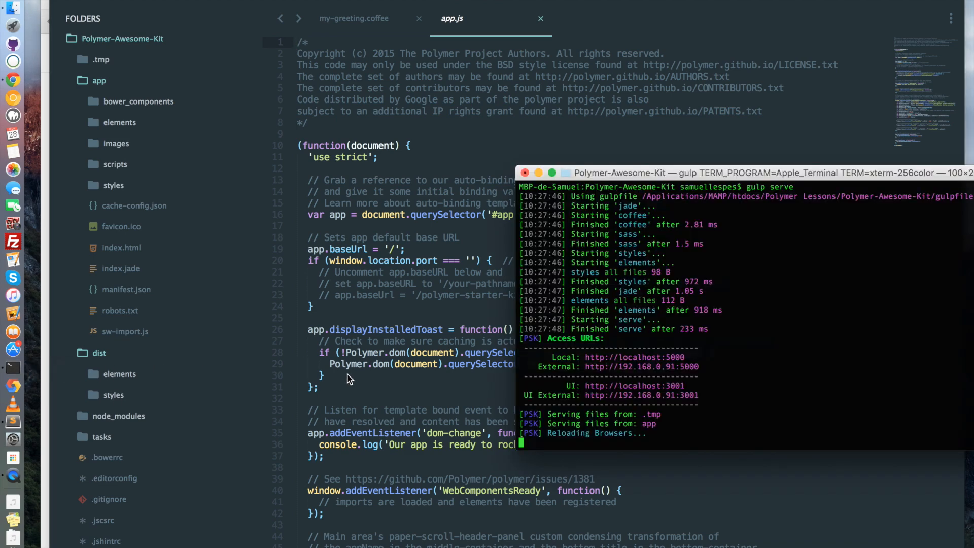
{"action": "key", "text": "ctrl+c"}
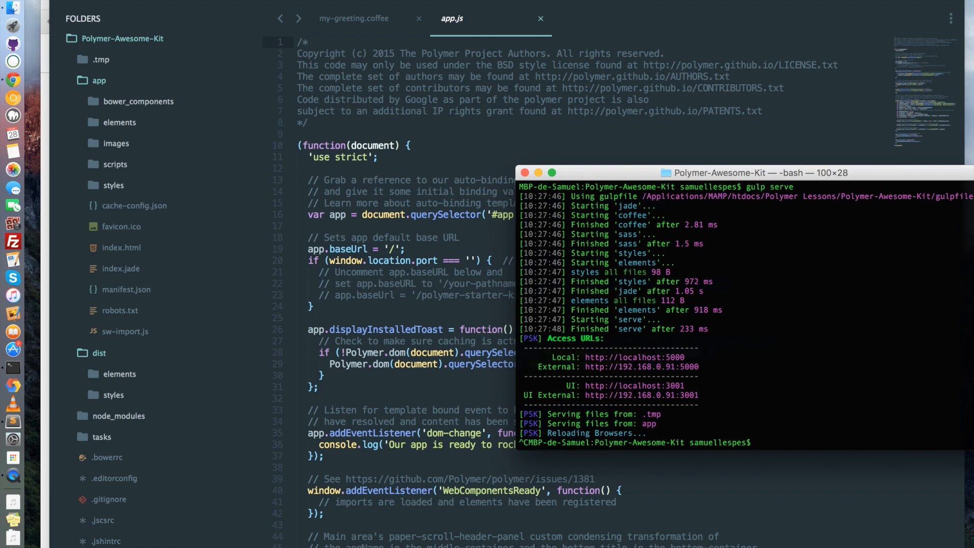
{"action": "type", "text": "gu"}
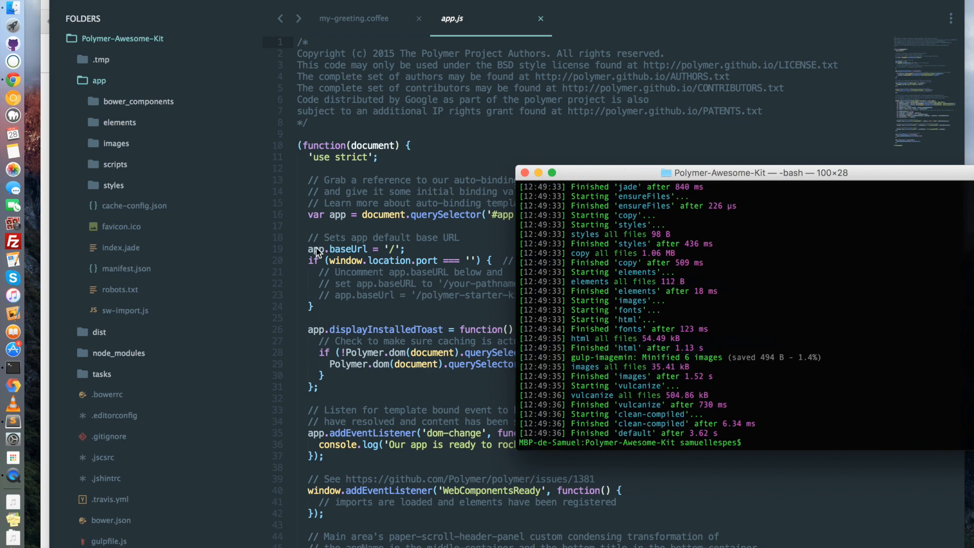
{"action": "mouse_move", "coordinate": [144, 248]}
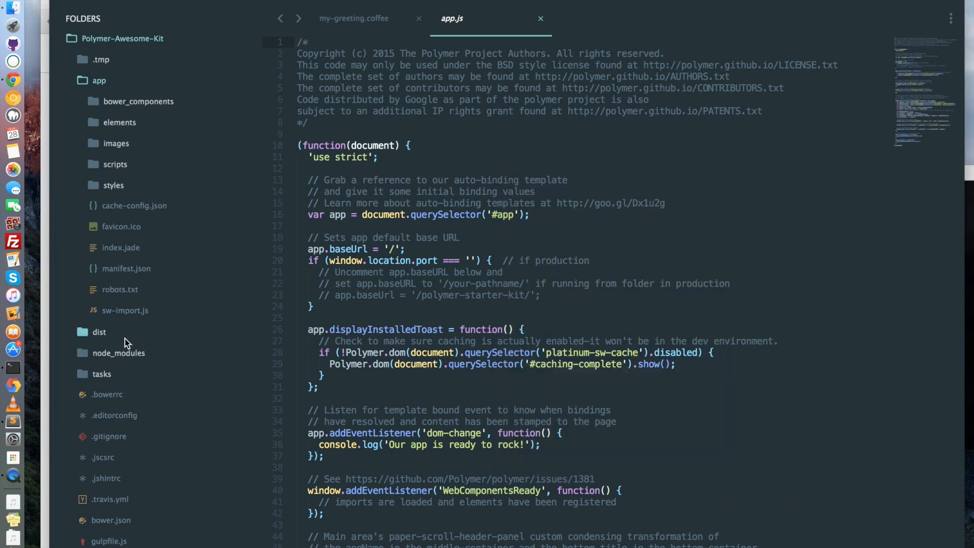
Step: Expand dist > elements and look through the vulcanized elements.html bundle
{"action": "left_click", "coordinate": [99, 332]}
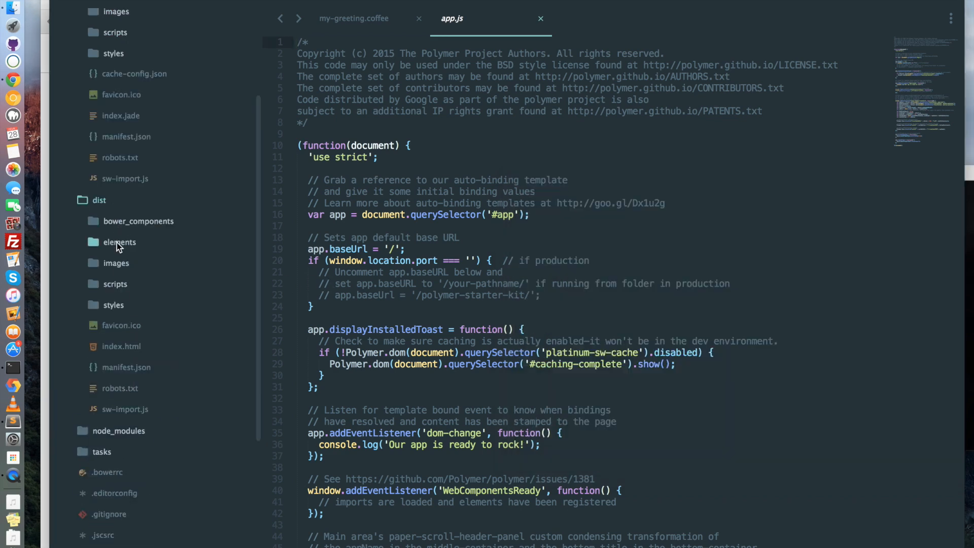
{"action": "left_click", "coordinate": [120, 242]}
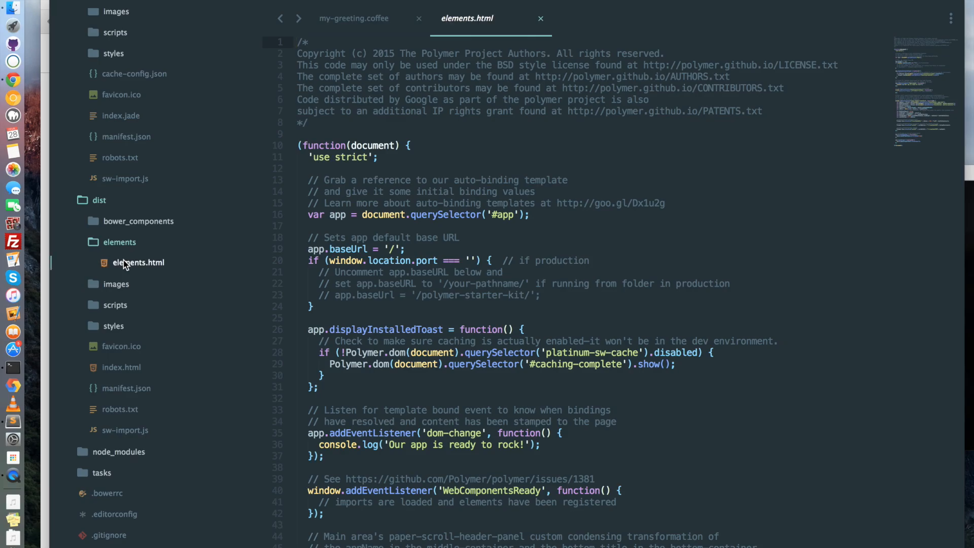
{"action": "scroll", "scroll_direction": "down", "scroll_amount": 3}
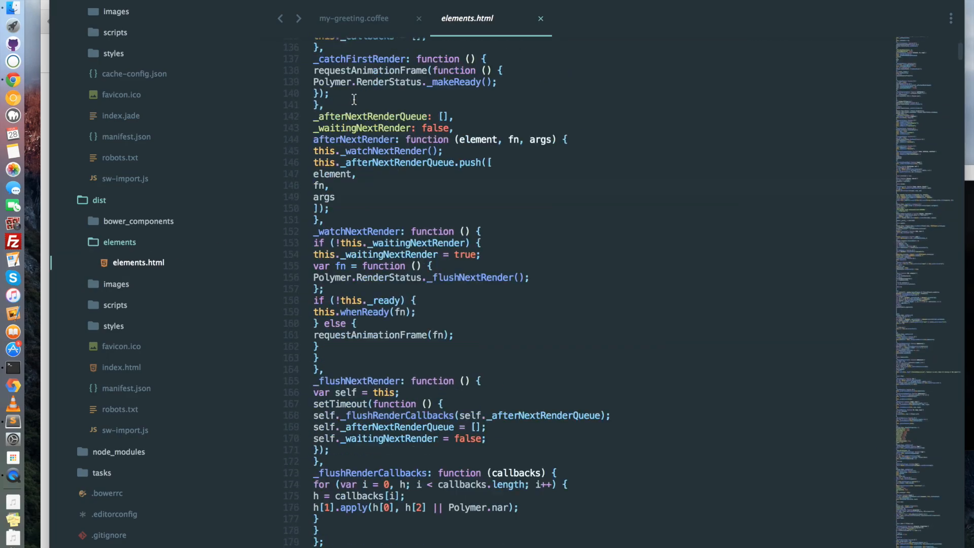
{"action": "scroll", "scroll_direction": "down", "scroll_amount": 3}
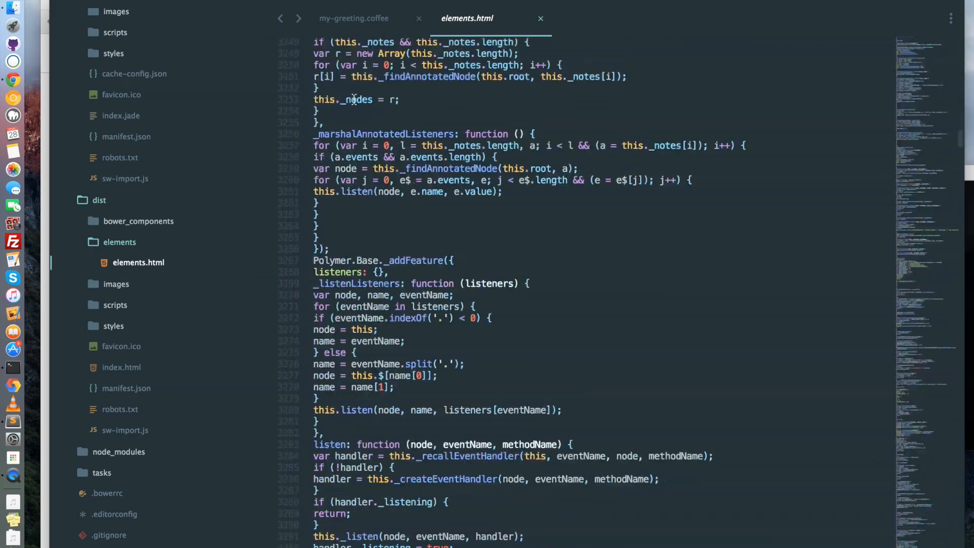
{"action": "left_click", "coordinate": [122, 368]}
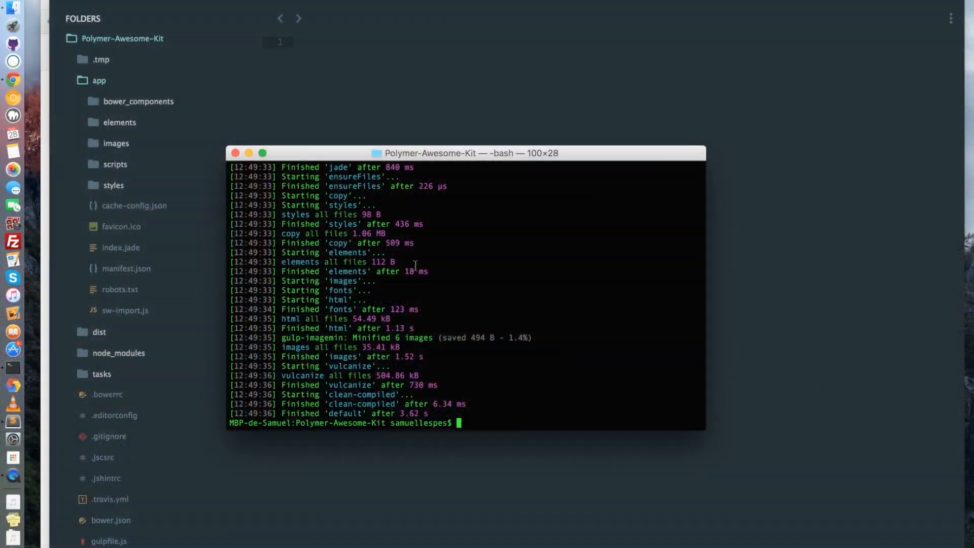
Step: Run gulp serve again and show the Contact page at localhost:5000 in Chrome
{"action": "type", "text": "gulp serve"}
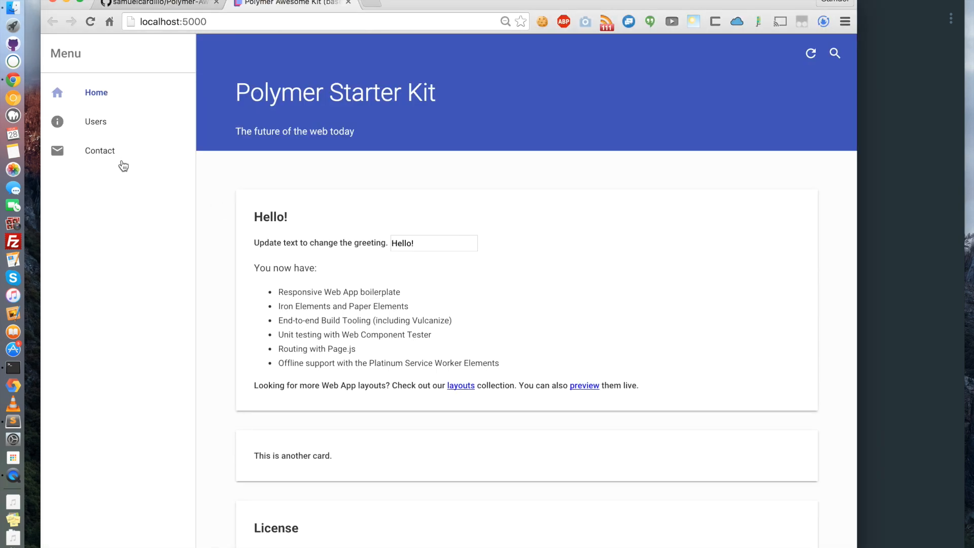
{"action": "left_click", "coordinate": [99, 150]}
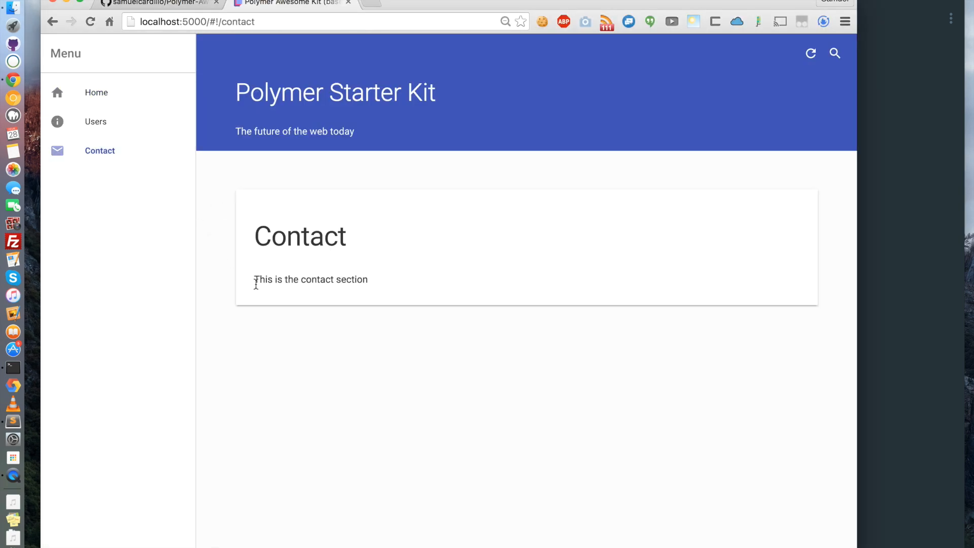
{"action": "mouse_move", "coordinate": [298, 274]}
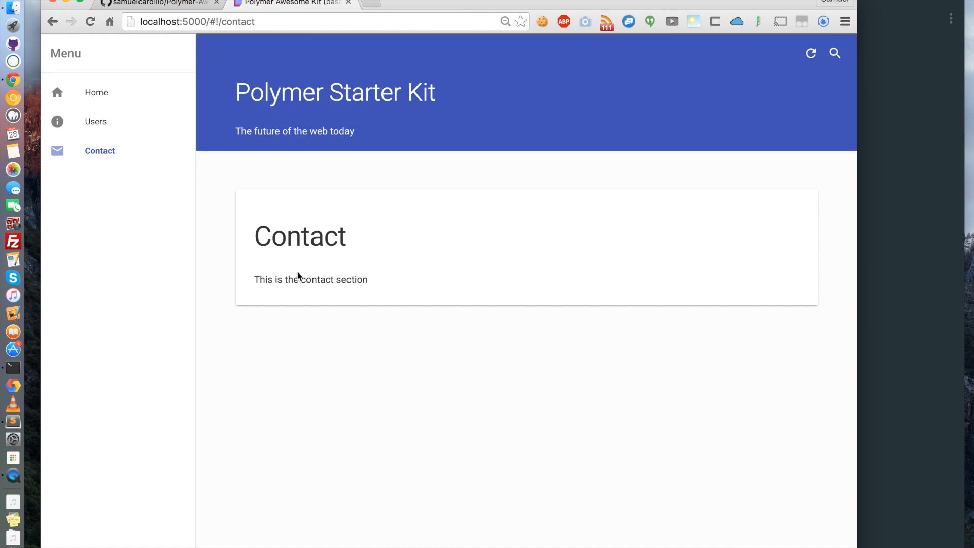
{"action": "mouse_move", "coordinate": [498, 276]}
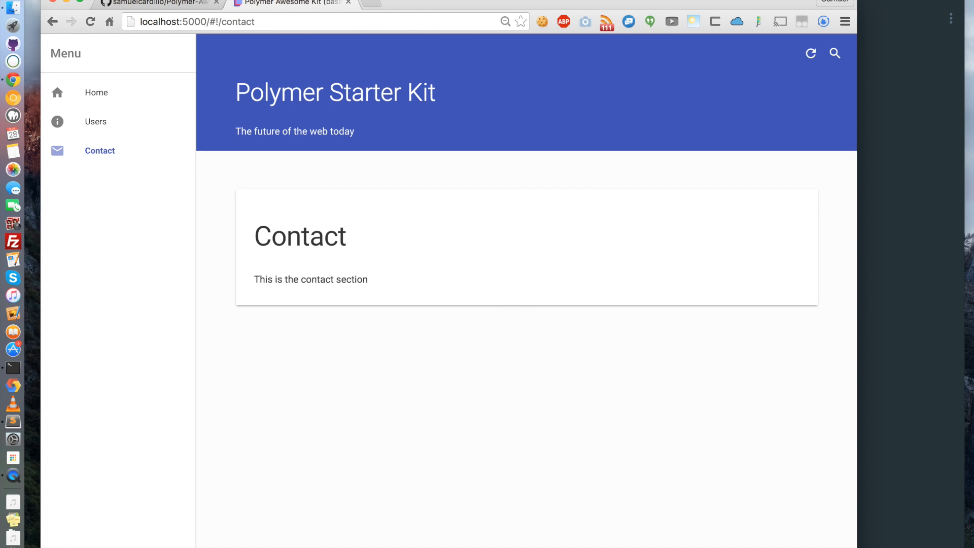
{"action": "mouse_move", "coordinate": [220, 448]}
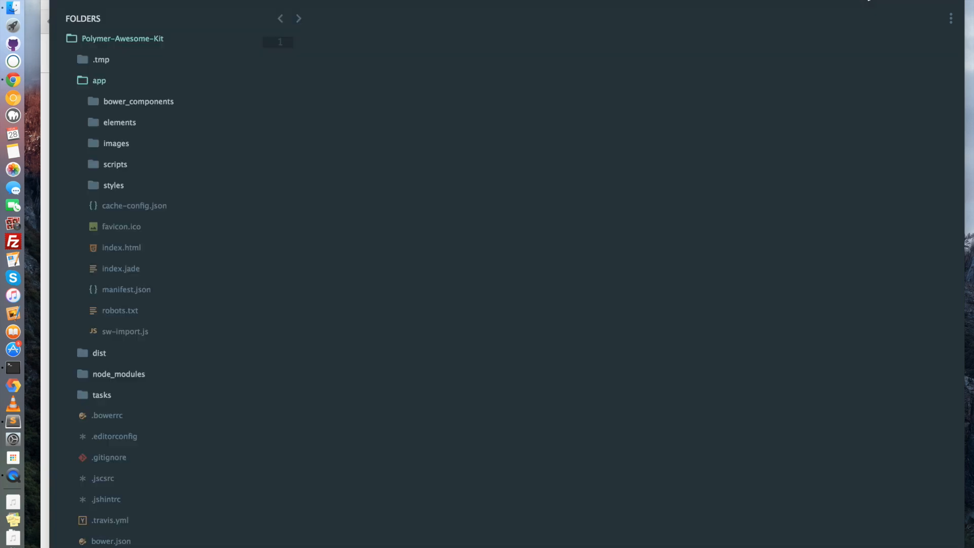
{"action": "mouse_move", "coordinate": [144, 120]}
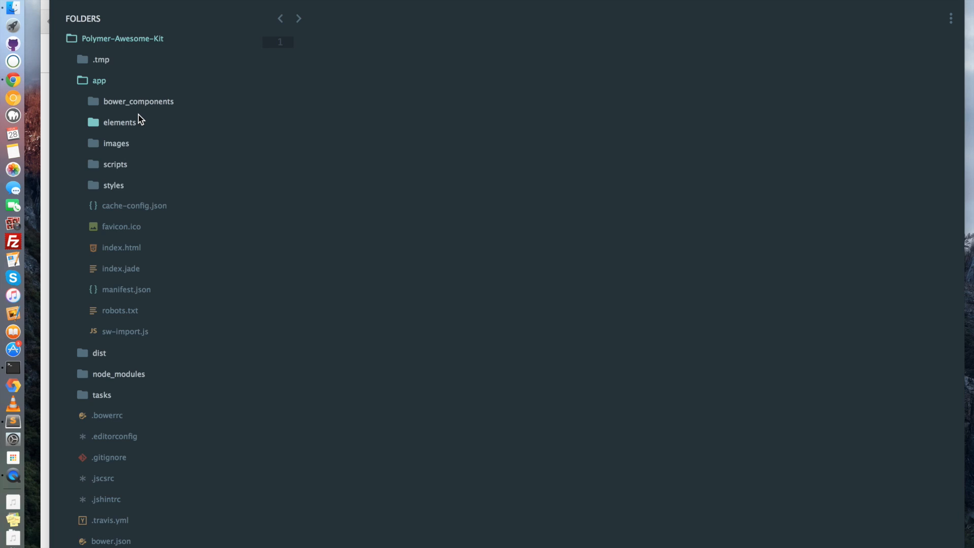
Step: Replace the contact section's p line in index.jade with a paper-input with a label
{"action": "left_click", "coordinate": [121, 268]}
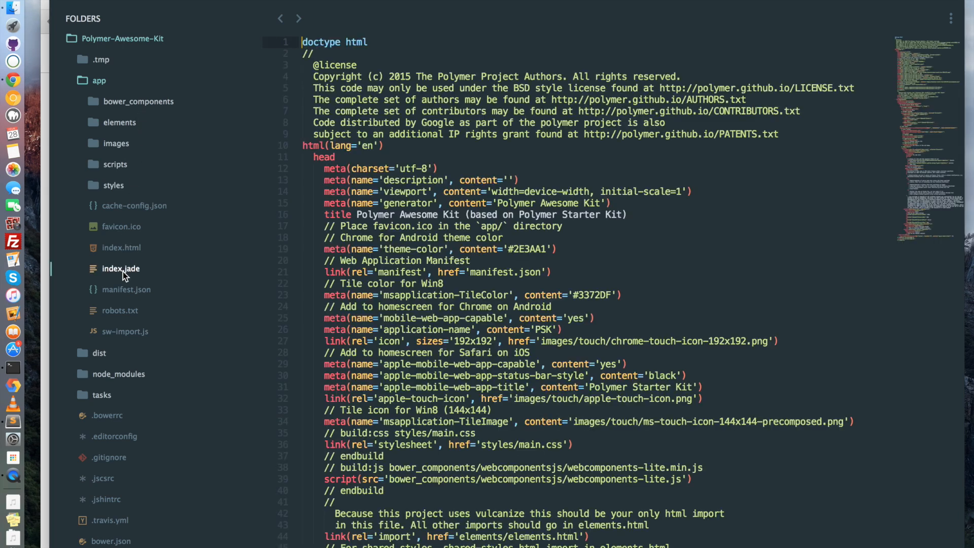
{"action": "left_click", "coordinate": [121, 268]}
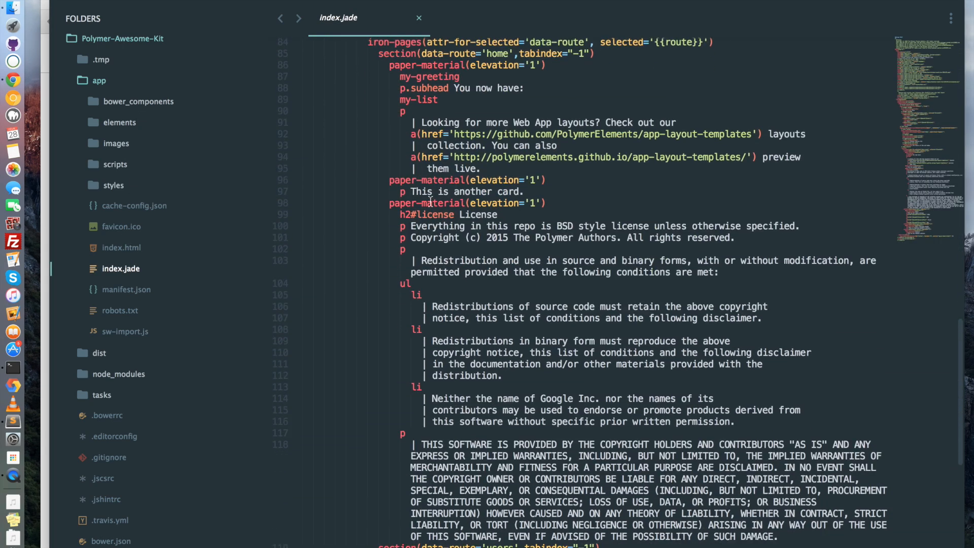
{"action": "scroll", "scroll_direction": "down", "scroll_amount": 3}
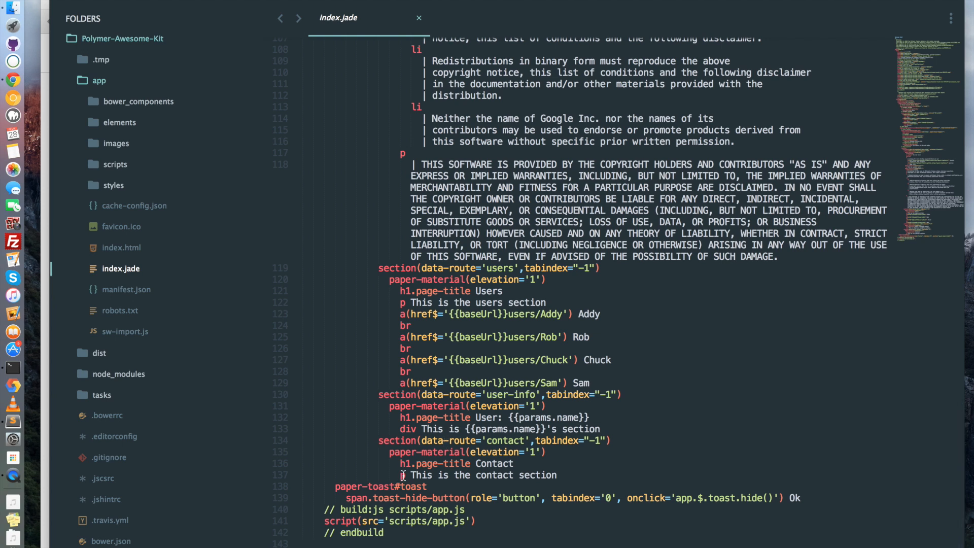
{"action": "type", "text": "paper-"}
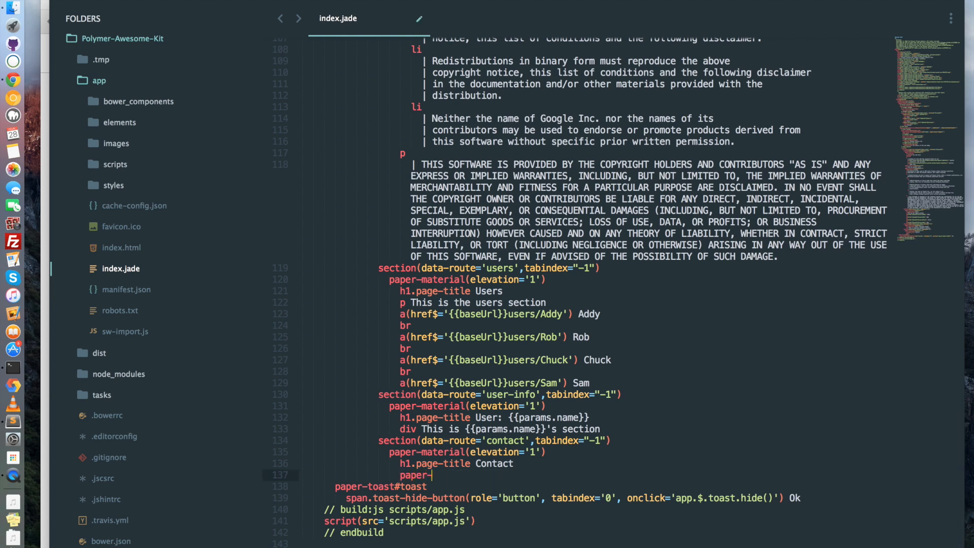
{"action": "type", "text": "input(labe"}
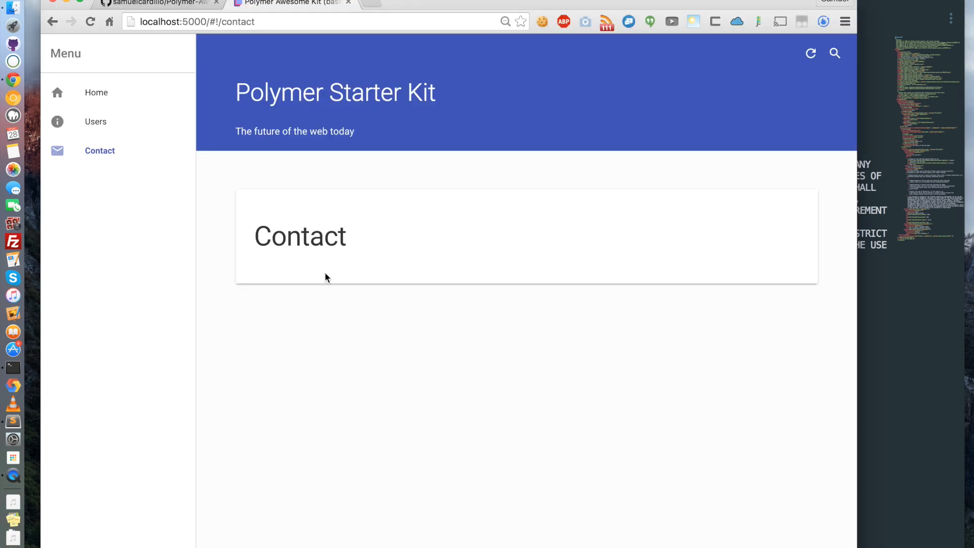
{"action": "mouse_move", "coordinate": [282, 284]}
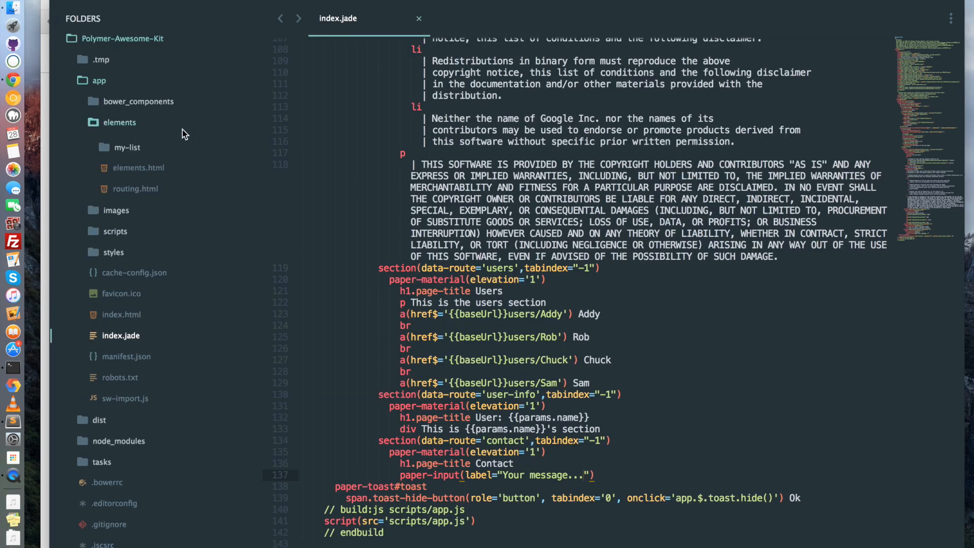
Step: Bring up app/elements/elements.html to add a paper-input import after paper-toolbar
{"action": "left_click", "coordinate": [138, 168]}
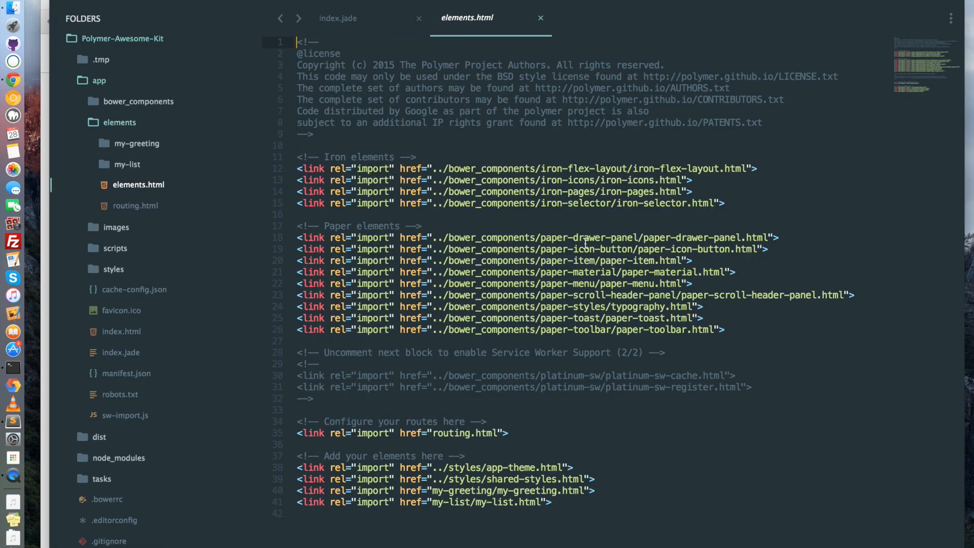
{"action": "mouse_move", "coordinate": [558, 270]}
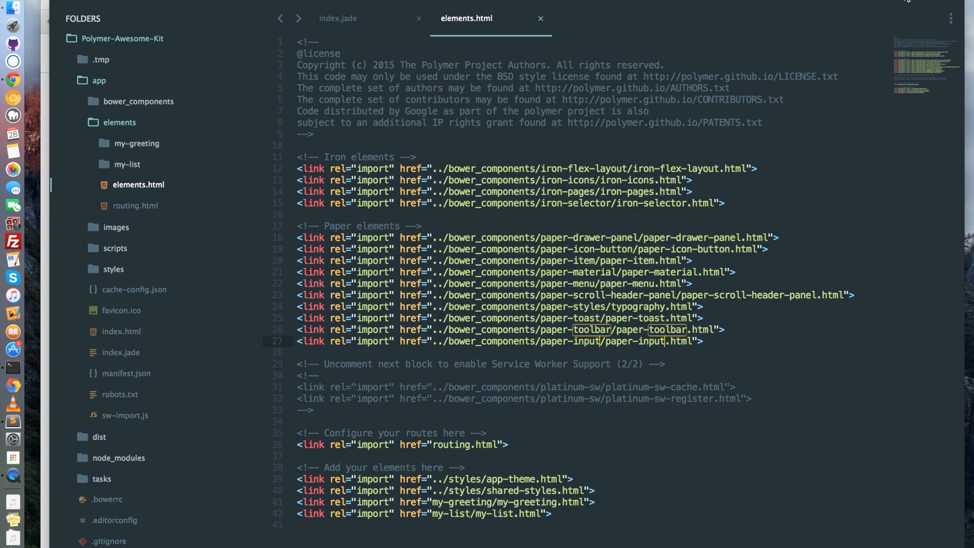
Step: Add a paper-button labelled Send under the message input in index.jade
{"action": "left_click", "coordinate": [344, 18]}
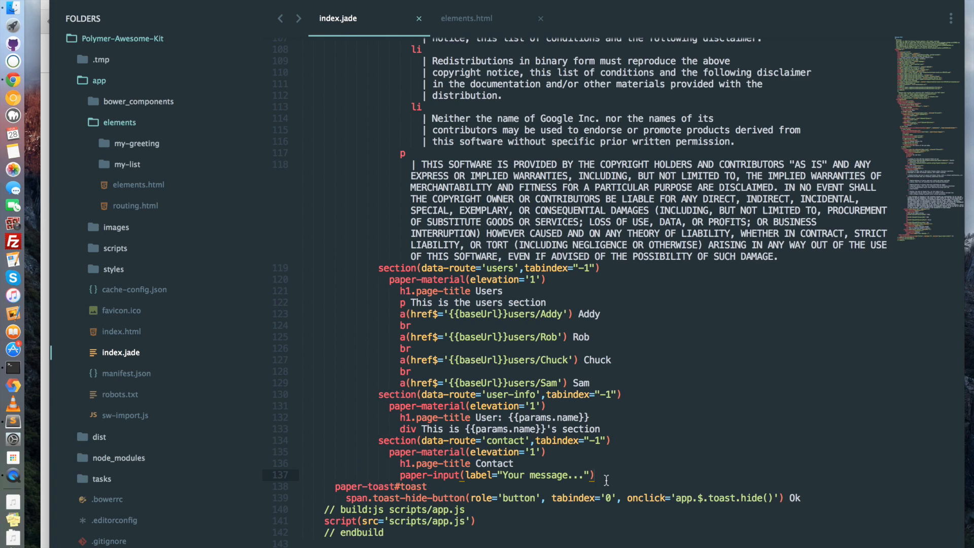
{"action": "type", "text": "paper-butto"}
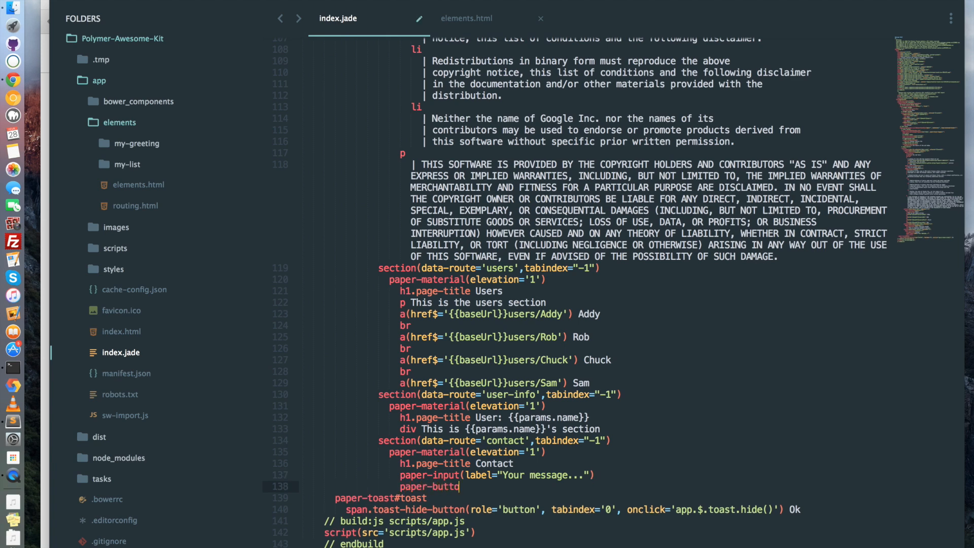
{"action": "type", "text": "n Send"}
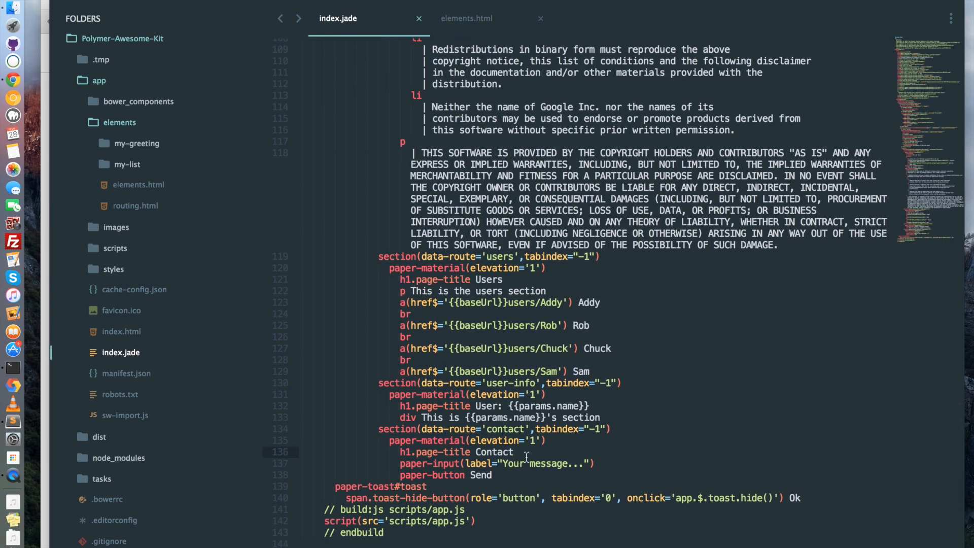
Step: Wrap the message input and Send button in a .contactBox container
{"action": "type", "text": ".contactB"}
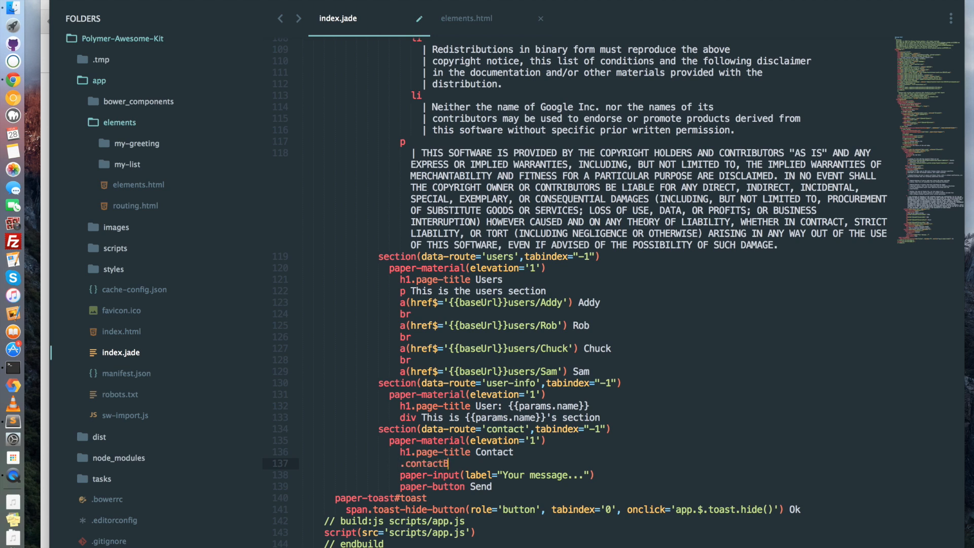
{"action": "type", "text": "ox"}
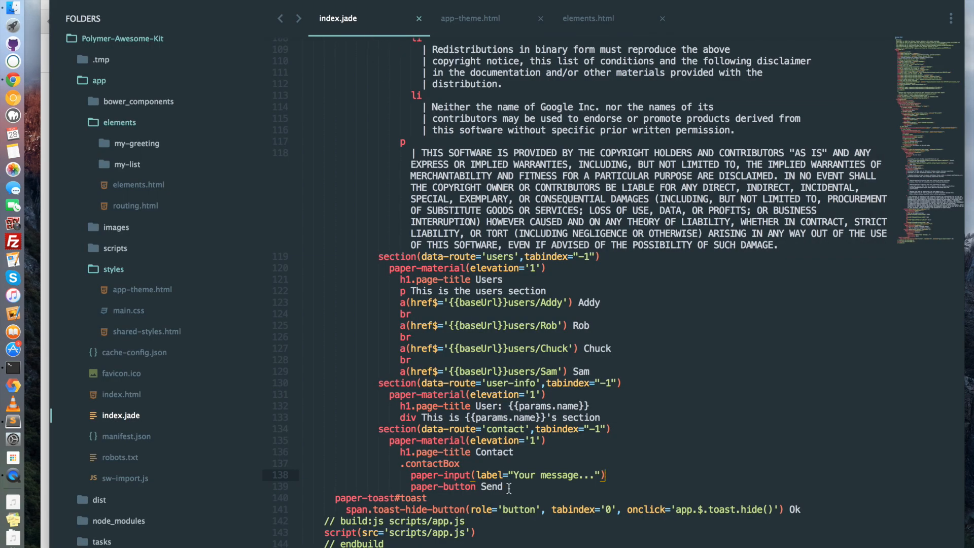
Step: Append the .space class to the paper-input and check its rule in app-theme.html
{"action": "type", "text": ".space"}
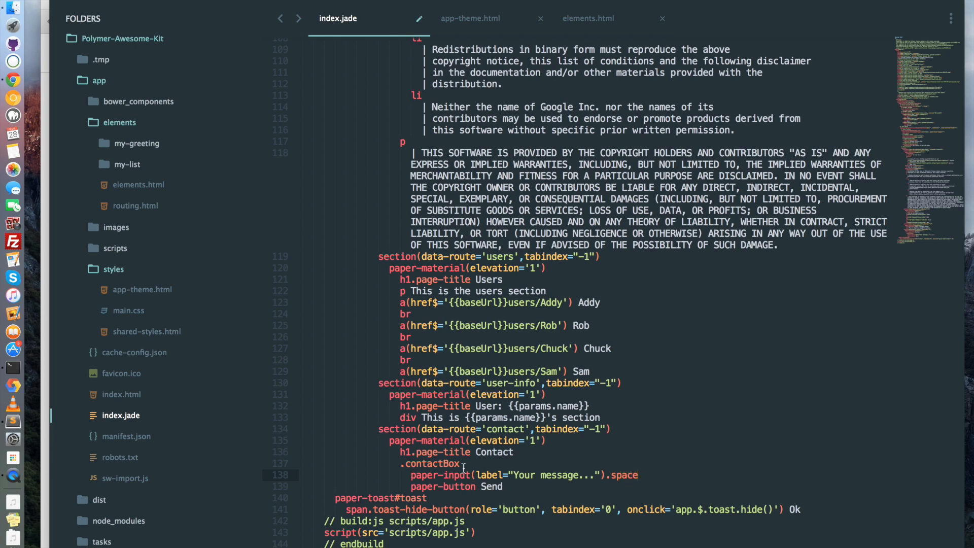
{"action": "mouse_move", "coordinate": [562, 134]}
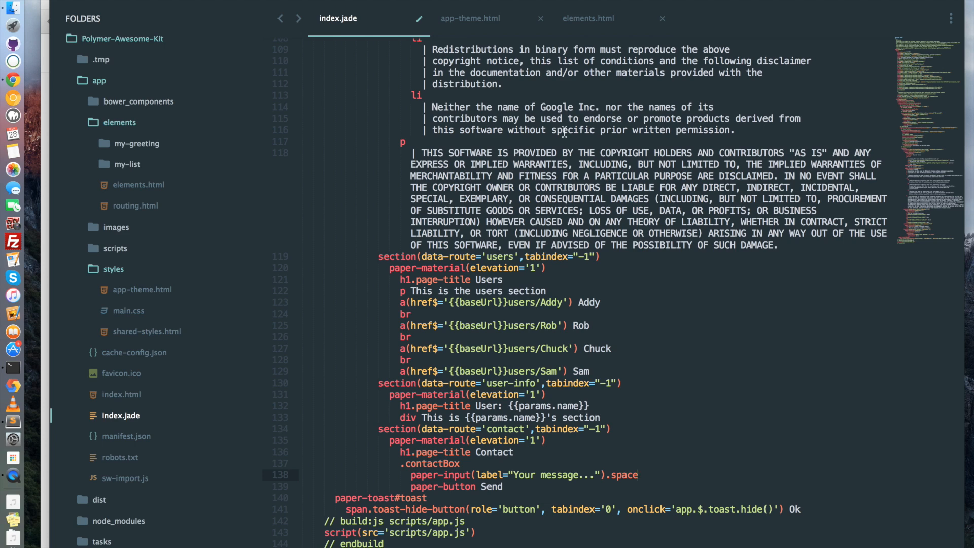
{"action": "left_click", "coordinate": [470, 18]}
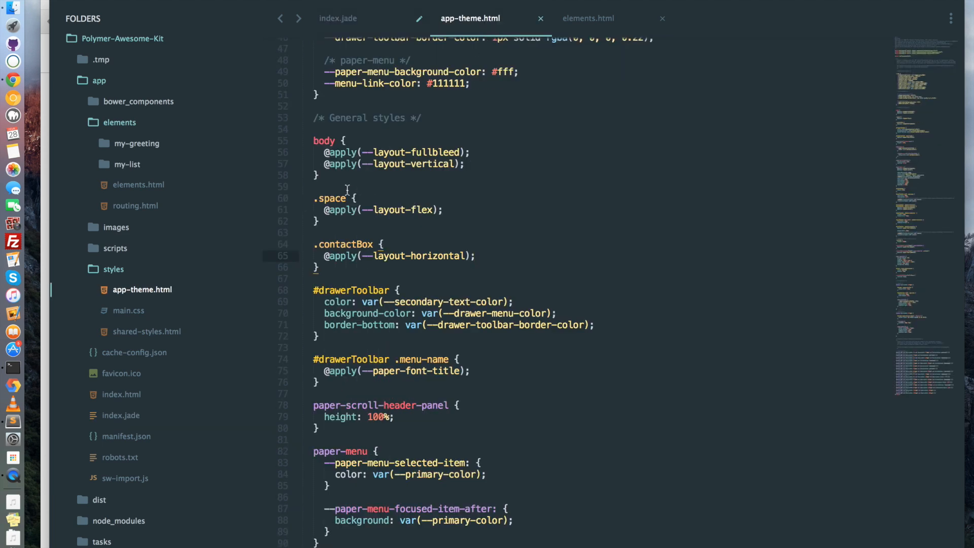
{"action": "left_click", "coordinate": [338, 18]}
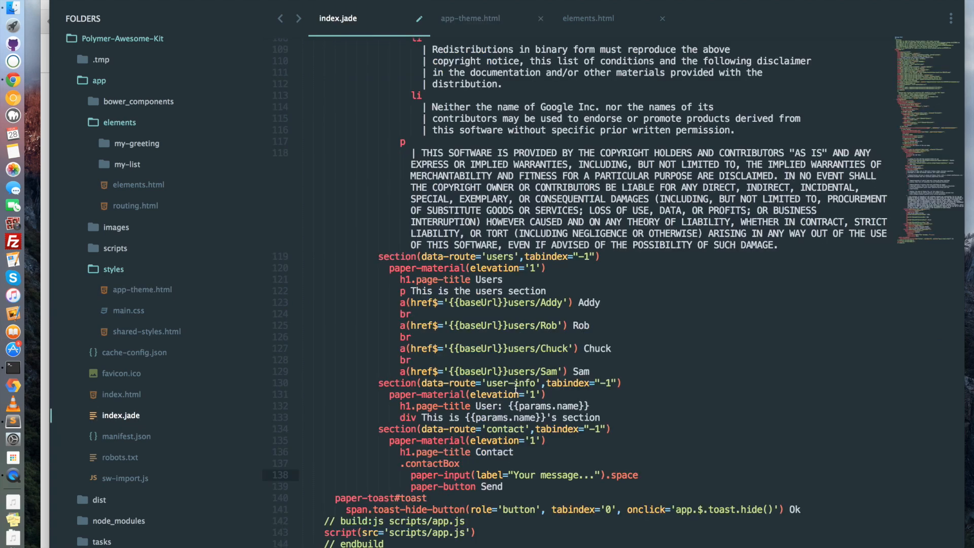
{"action": "left_click", "coordinate": [12, 81]}
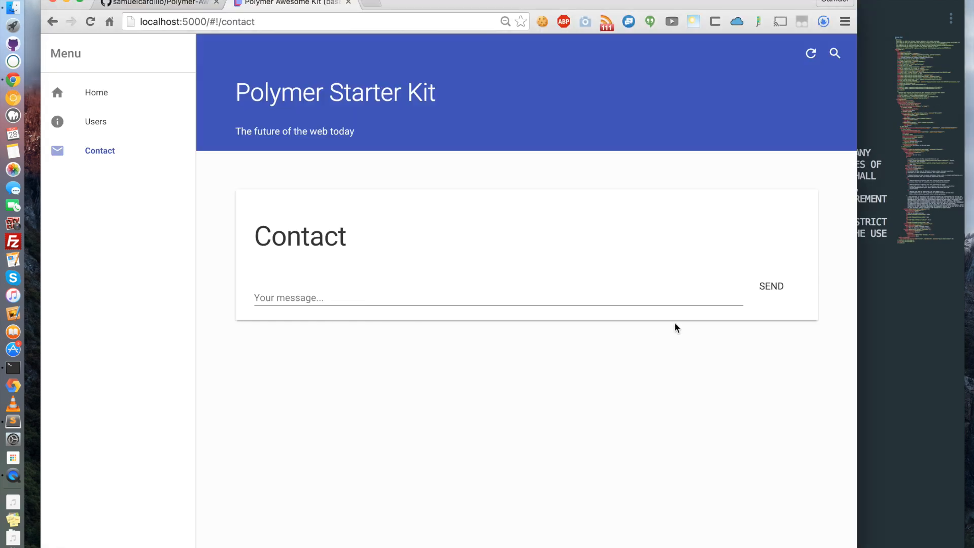
{"action": "mouse_move", "coordinate": [533, 264]}
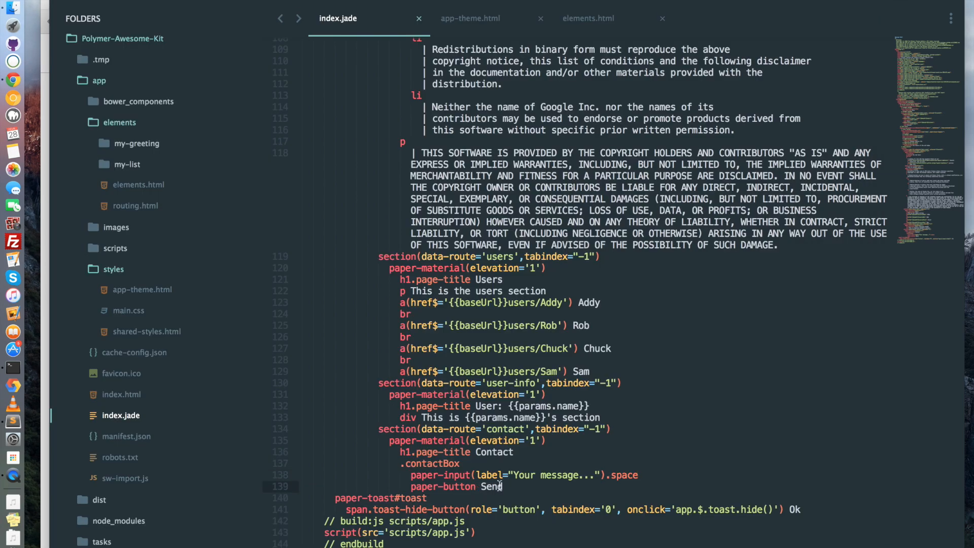
Step: Bind on-tap="_sendMessage" on the Send button and start app._sendMessage in app.js
{"action": "type", "text": "(on-tap=\"_sendMessage"}
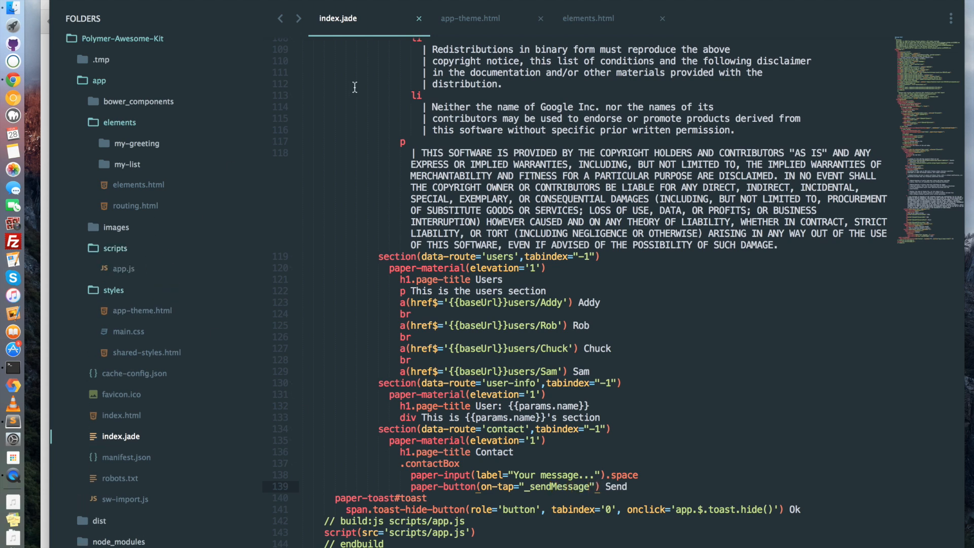
{"action": "mouse_move", "coordinate": [448, 145]}
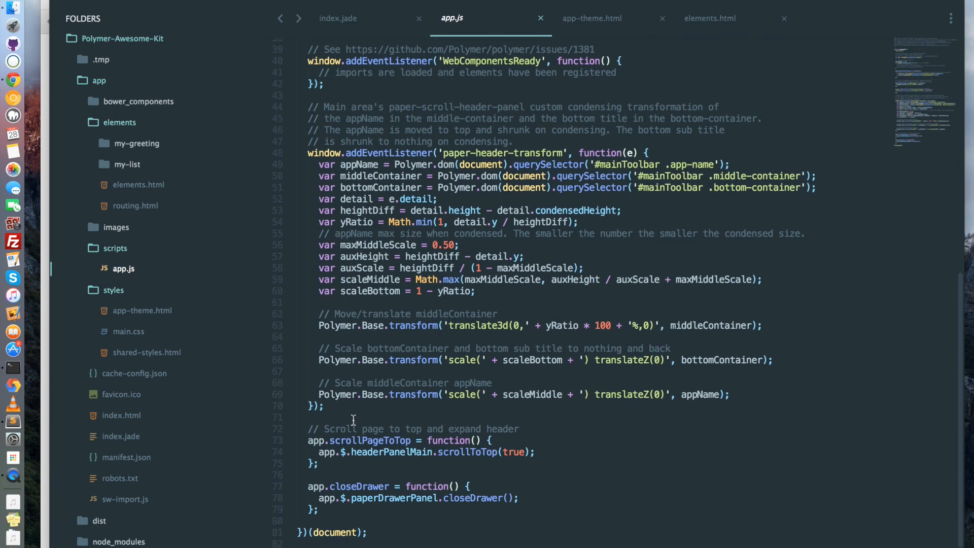
{"action": "type", "text": "app._s"}
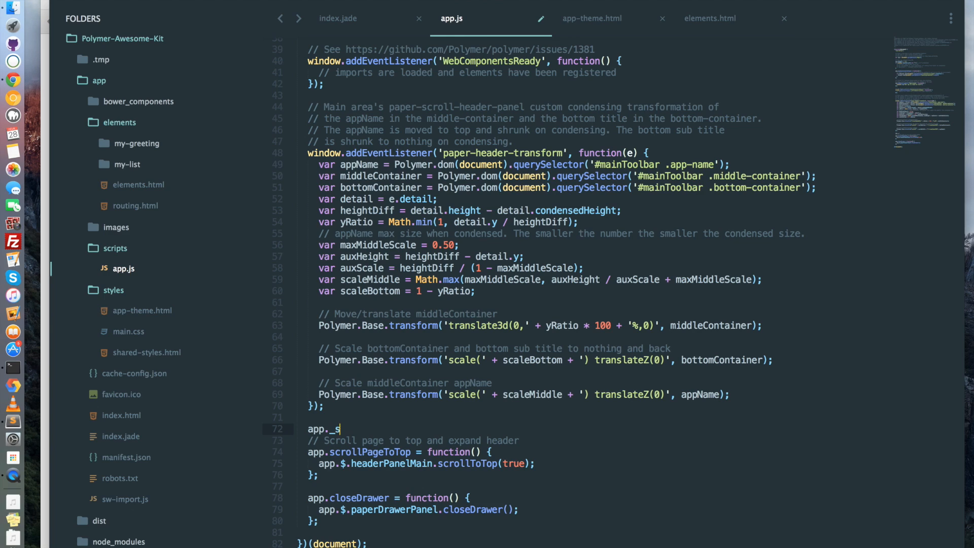
{"action": "type", "text": "endMessage = function() {"}
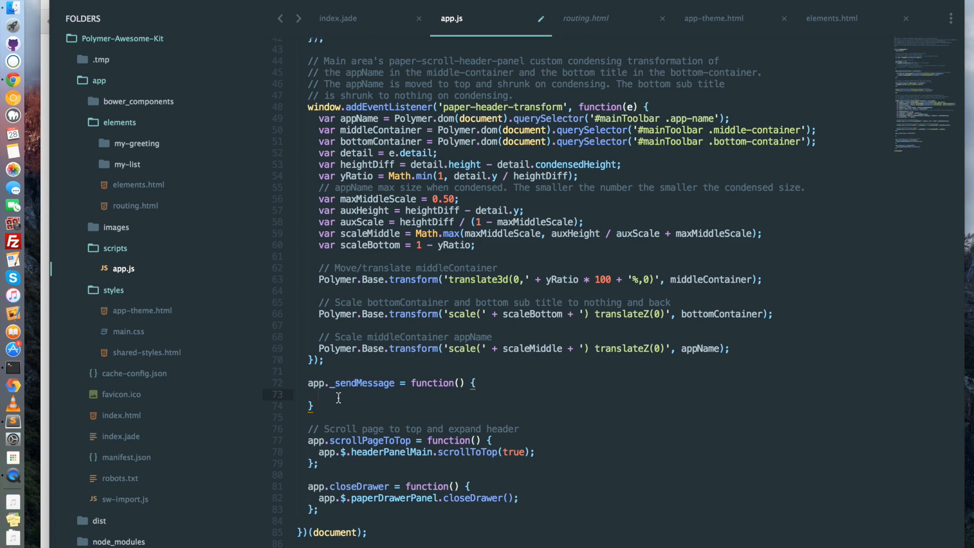
{"action": "left_click", "coordinate": [338, 19]}
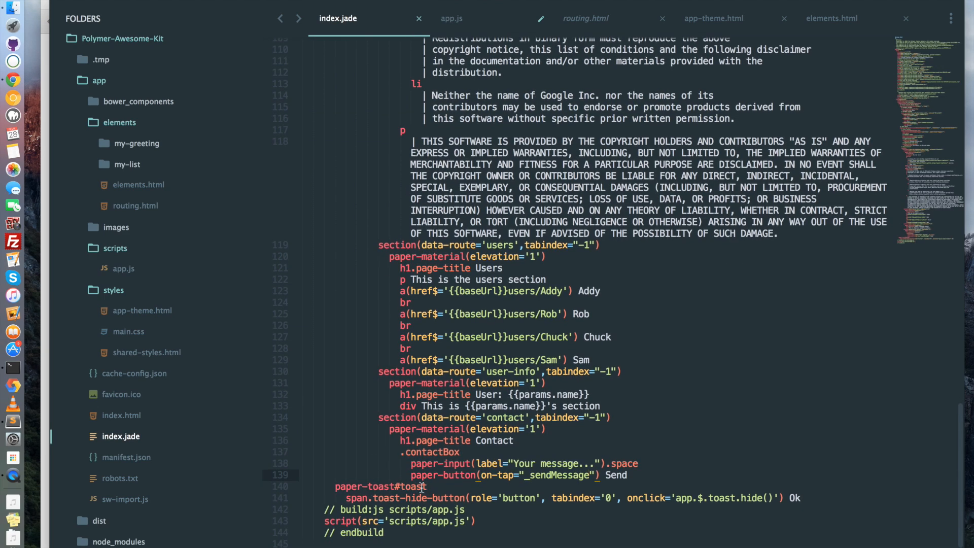
{"action": "left_click", "coordinate": [452, 18]}
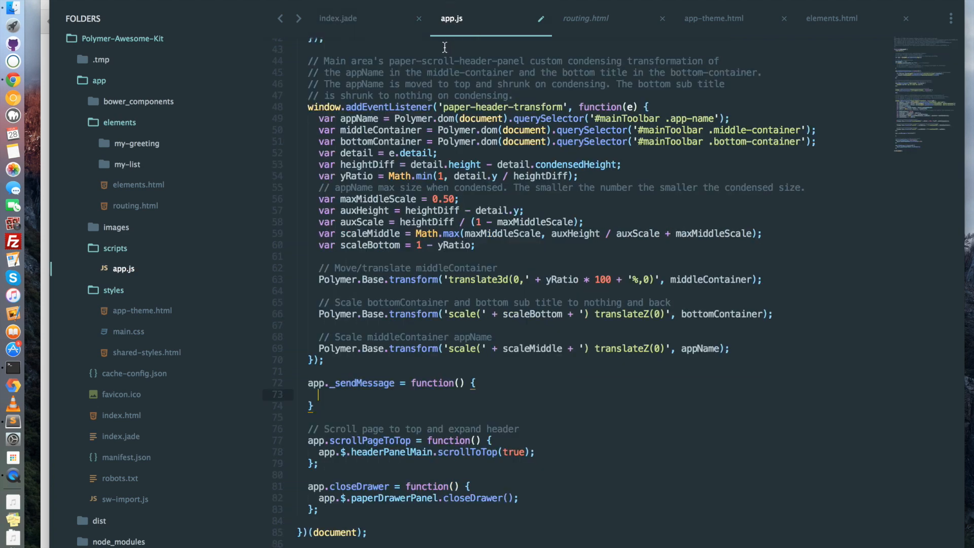
Step: Make _sendMessage set toast text "Your message has been sent" and call app.$.toast.show()
{"action": "type", "text": "app."}
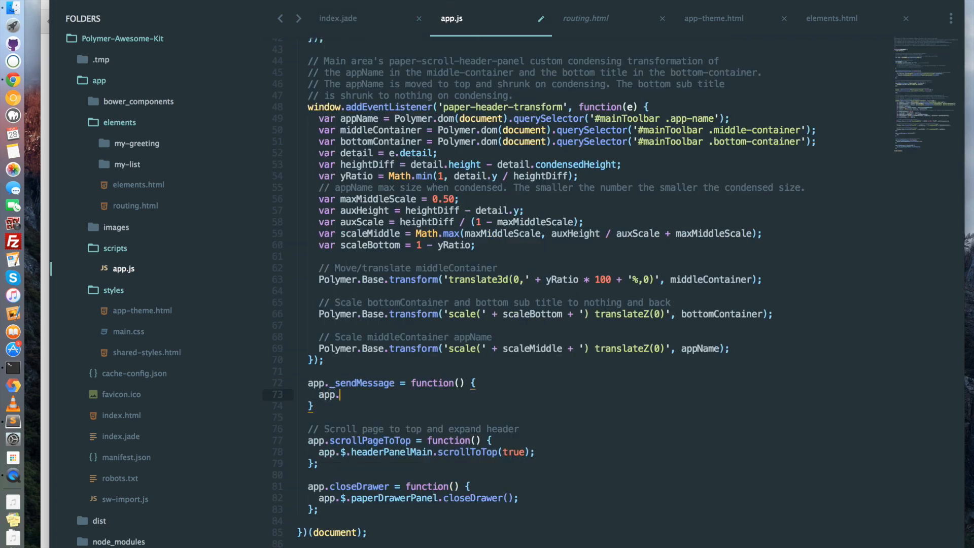
{"action": "type", "text": "$.t"}
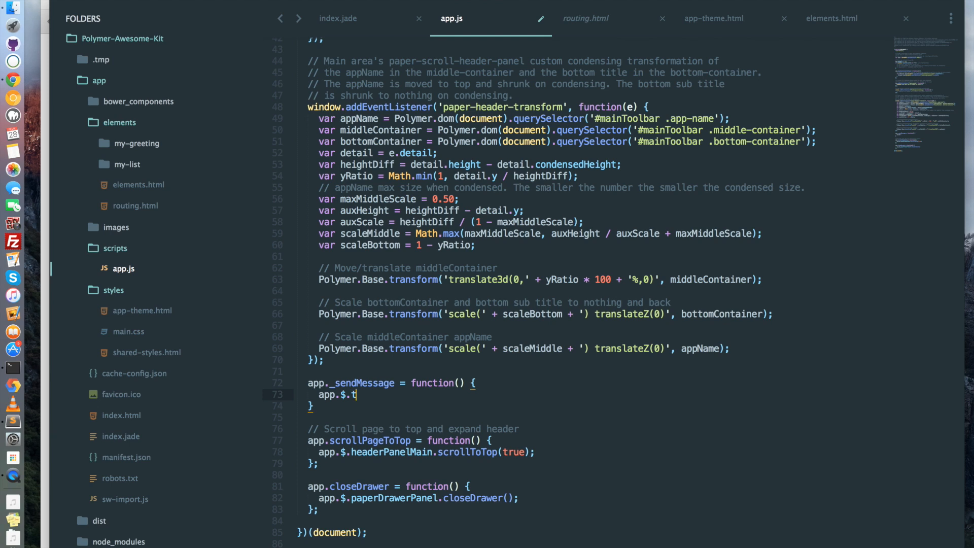
{"action": "type", "text": "oast.text ="}
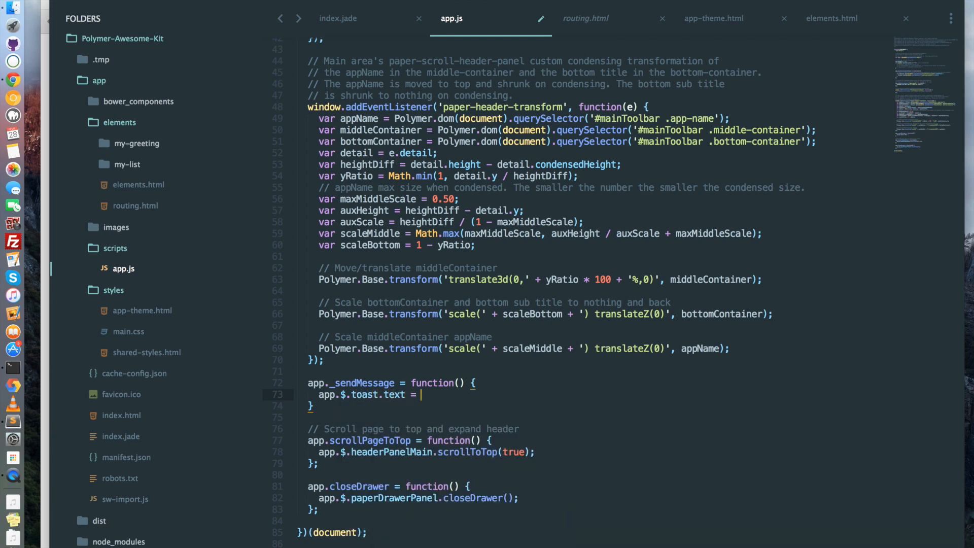
{"action": "type", "text": "\"Your mess"}
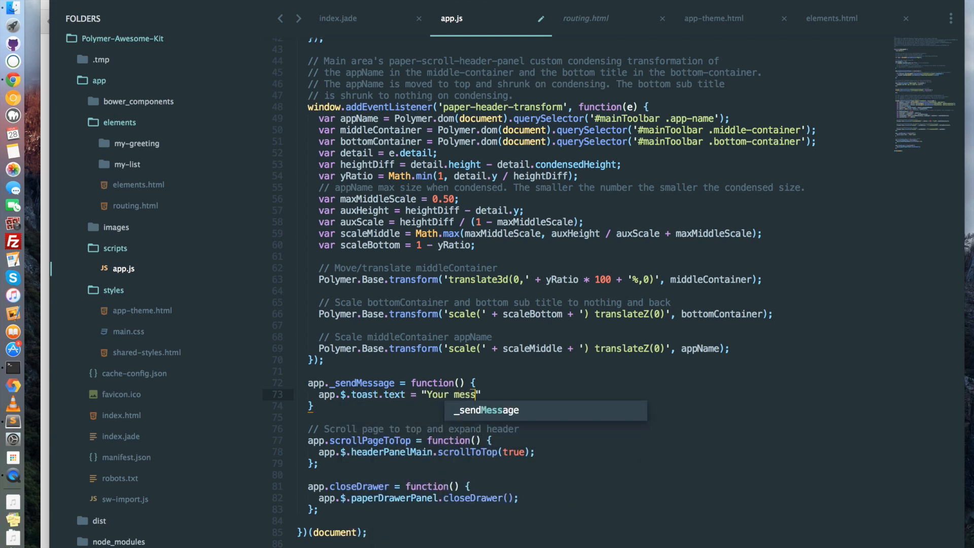
{"action": "type", "text": "age has been sent\";"}
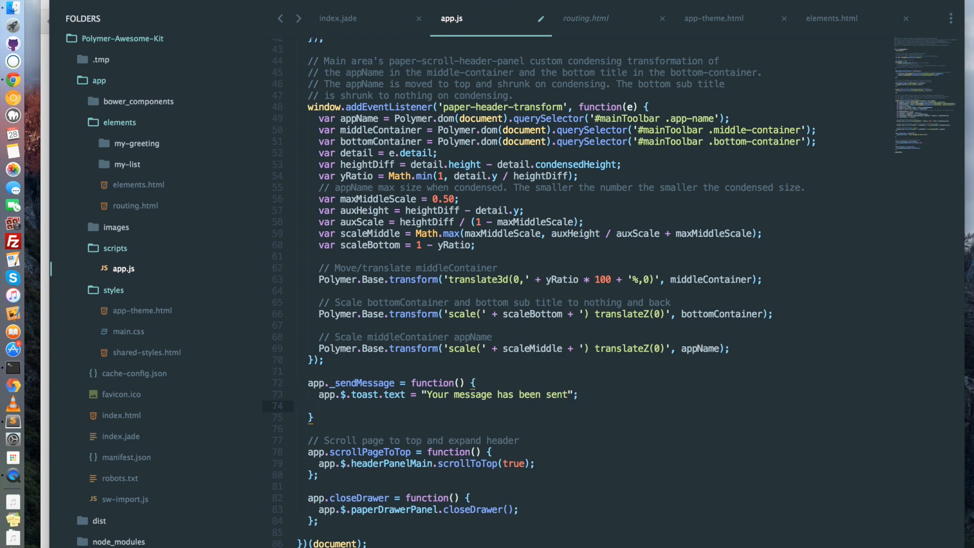
{"action": "type", "text": "app."}
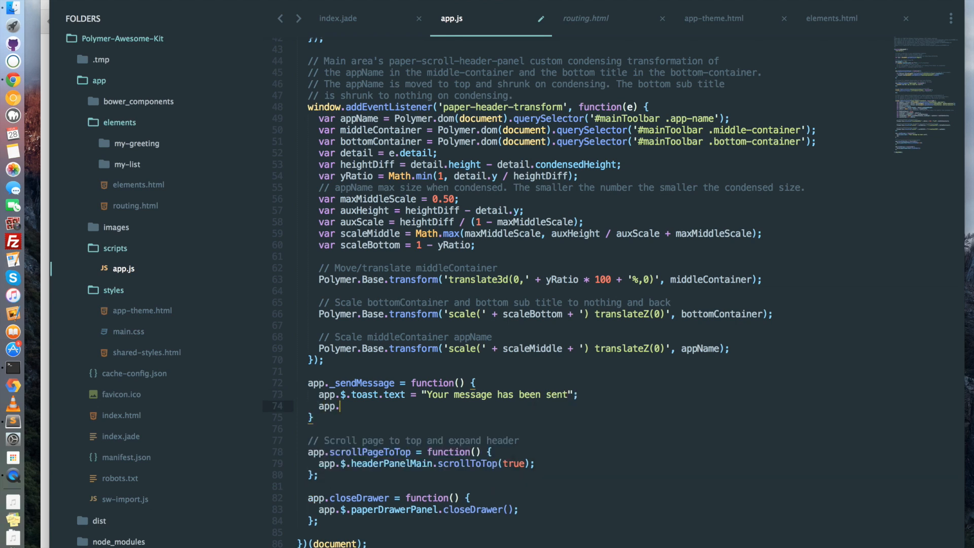
{"action": "type", "text": "$.toast."}
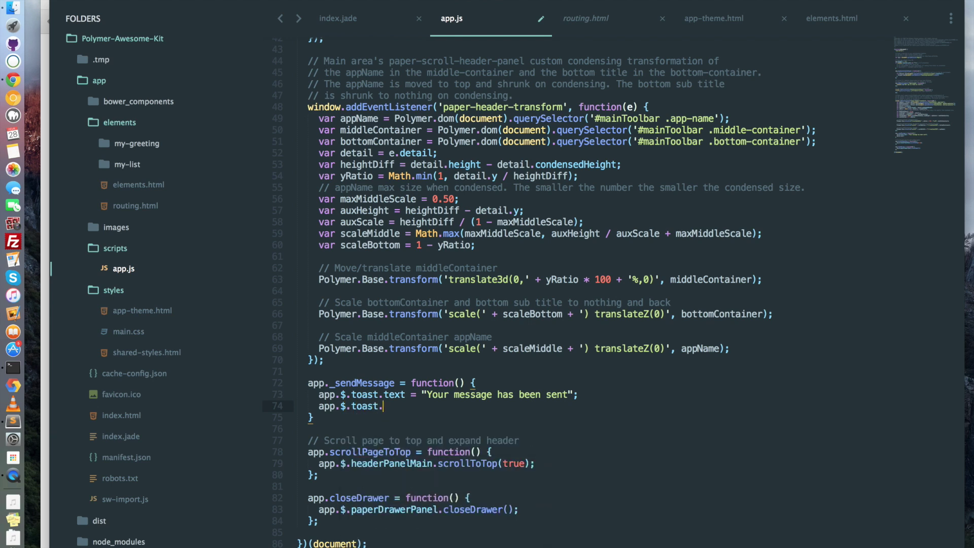
{"action": "type", "text": "show()"}
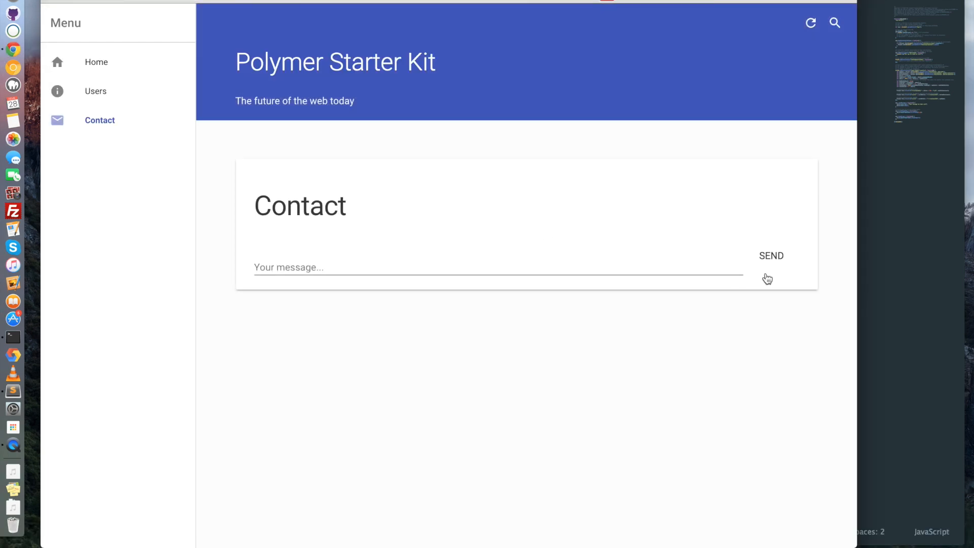
{"action": "left_click", "coordinate": [771, 256]}
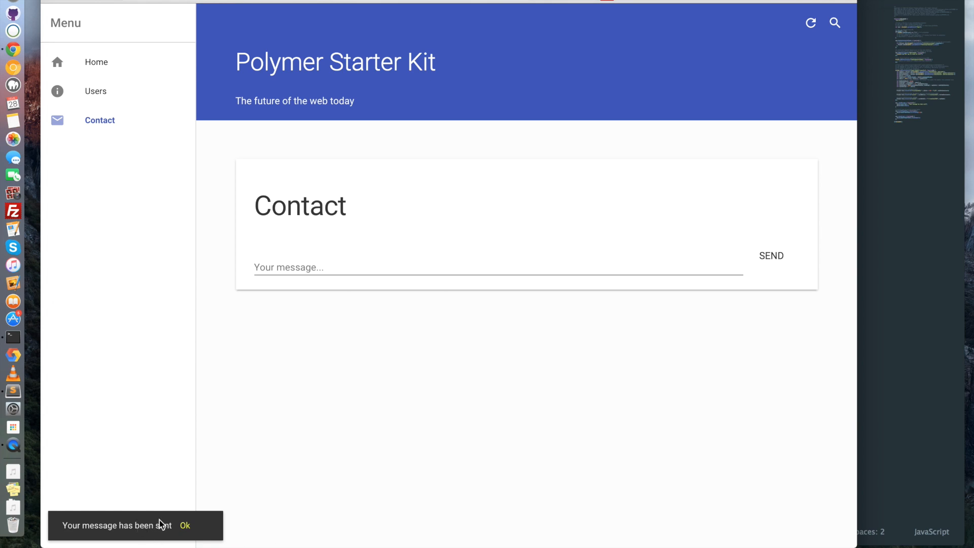
{"action": "left_click", "coordinate": [185, 526]}
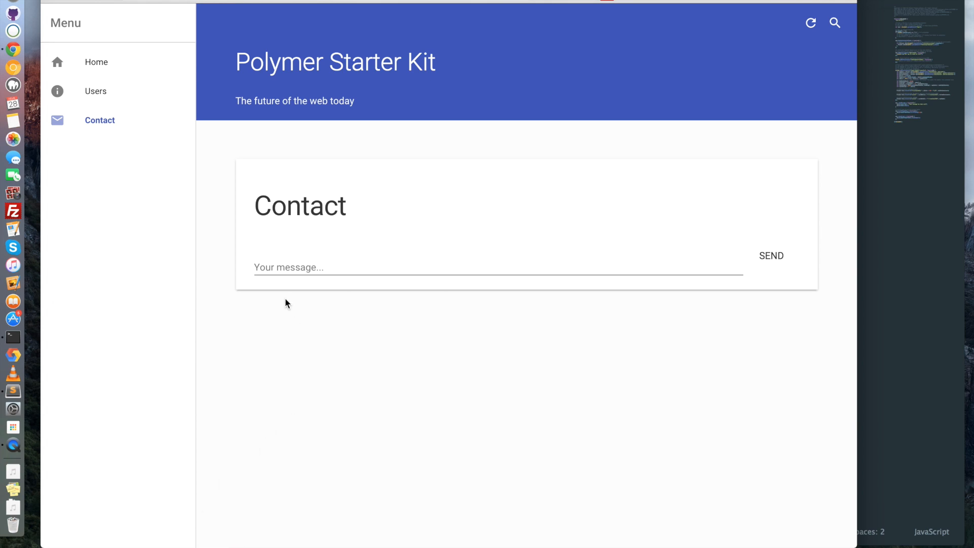